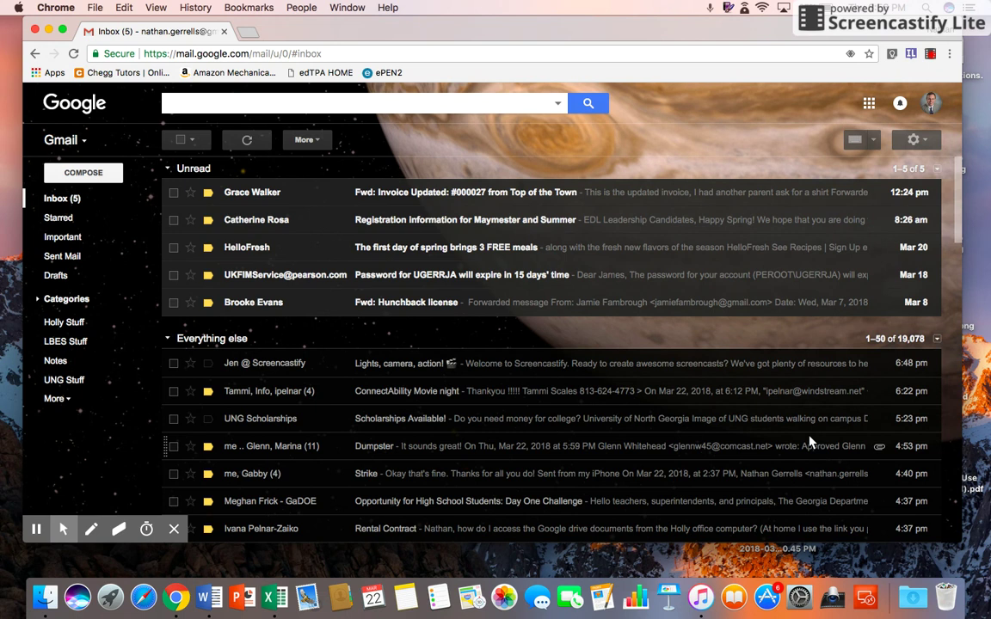
mouse_move(953, 136)
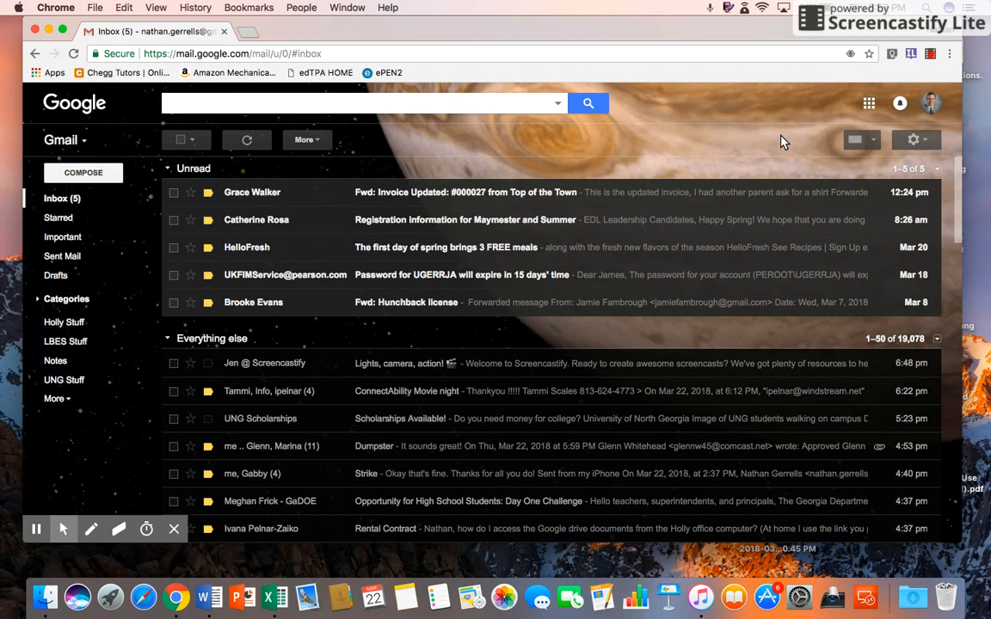
mouse_move(927, 102)
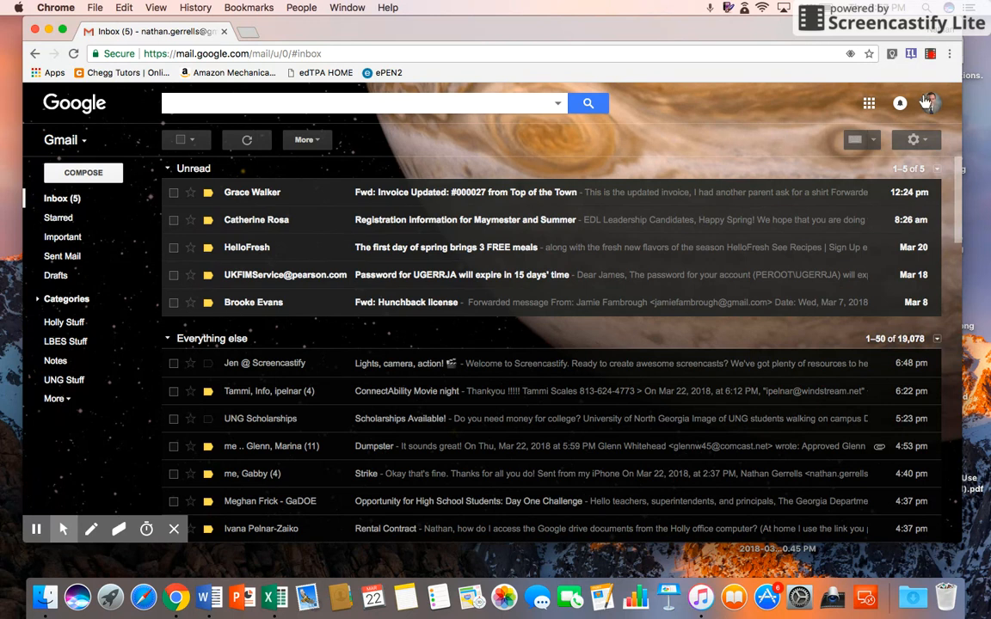
mouse_move(930, 102)
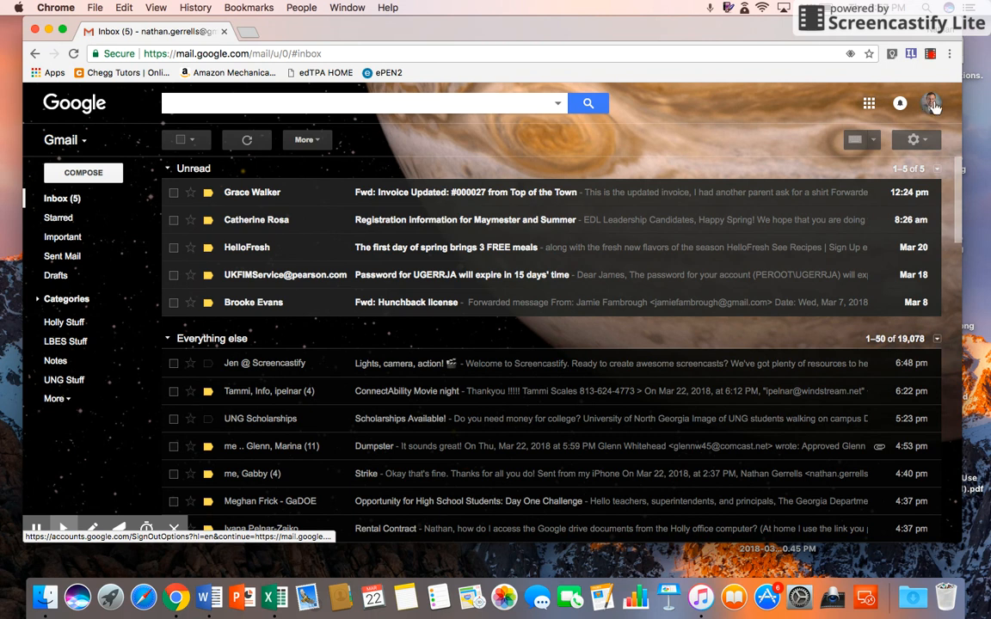
mouse_move(933, 102)
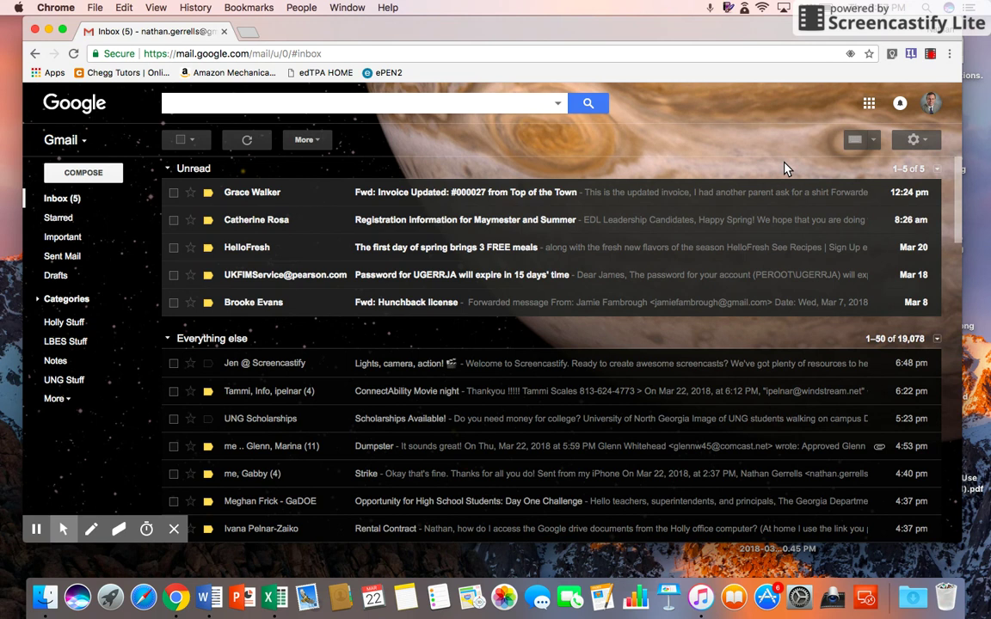
mouse_move(803, 159)
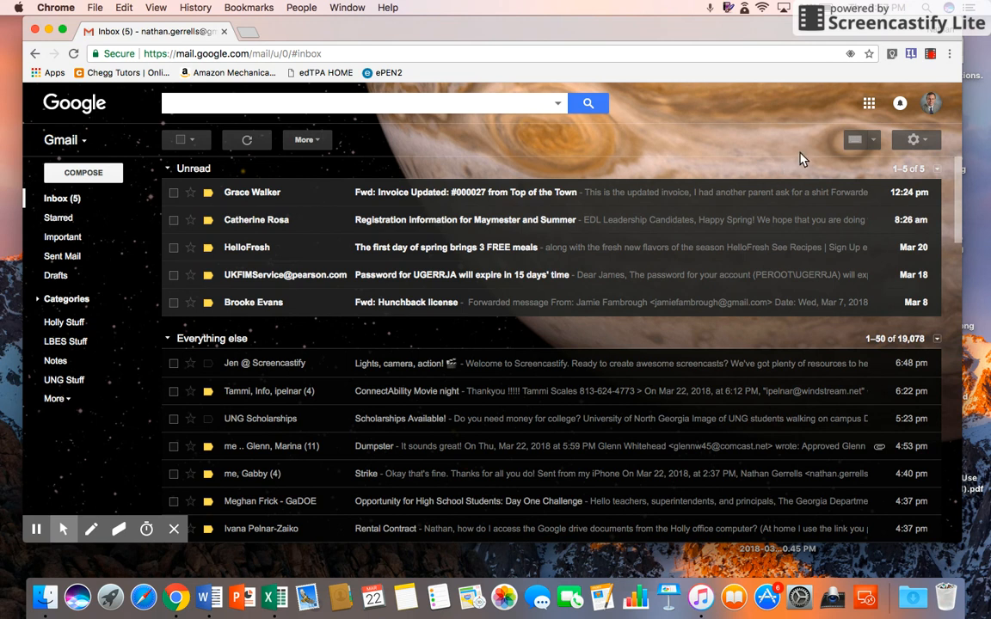
mouse_move(736, 125)
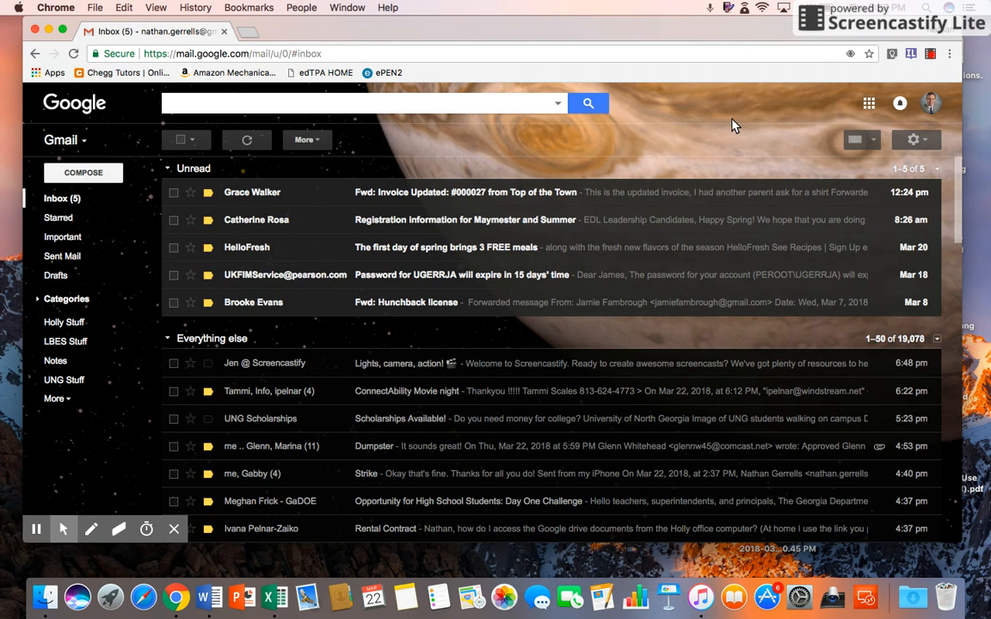
mouse_move(801, 86)
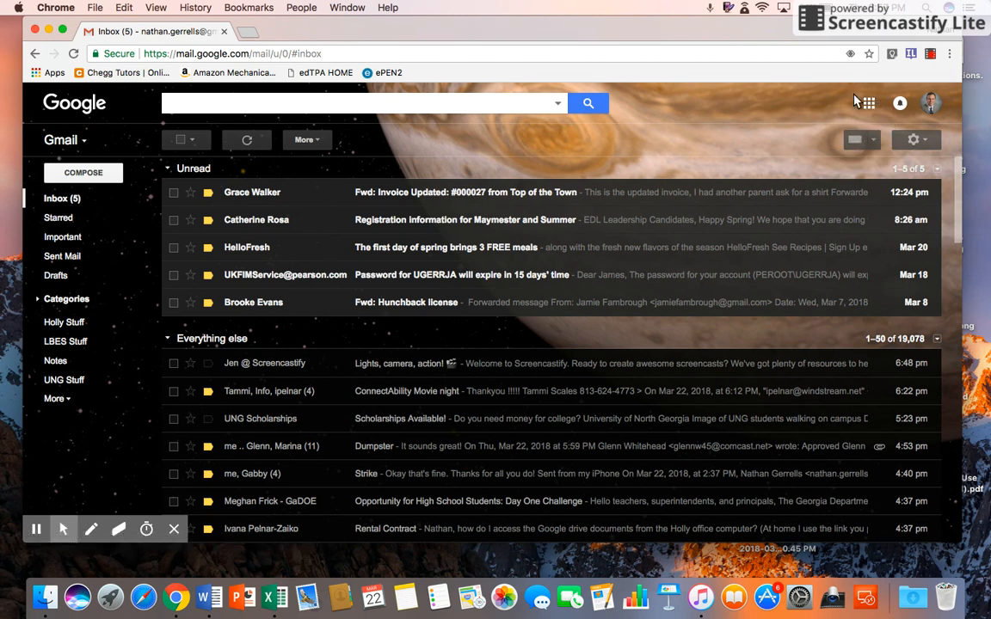
mouse_move(868, 103)
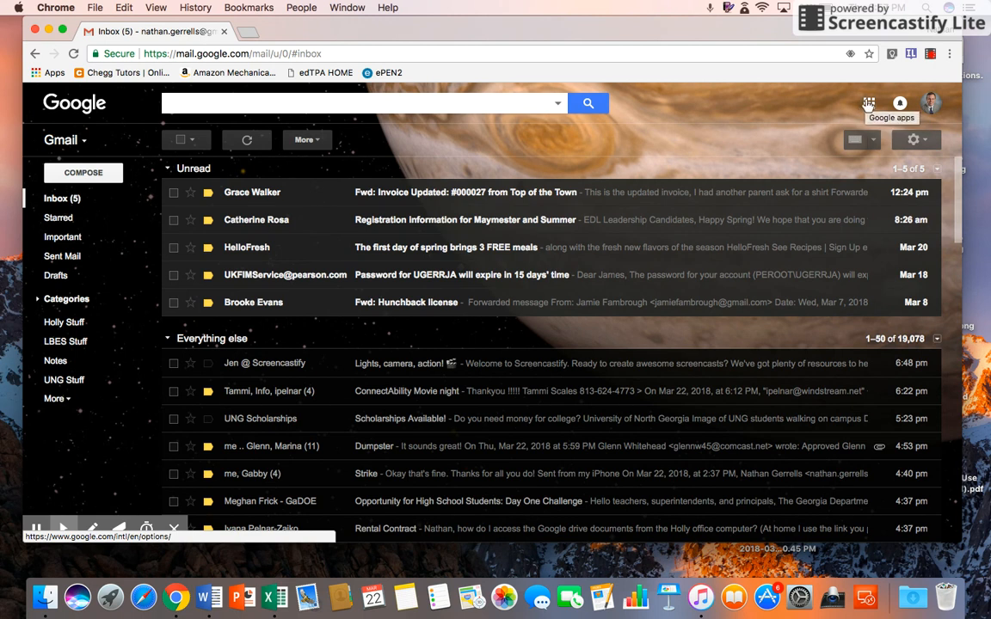
Open the Google apps launcher from the grid icon in Gmail
left_click(869, 103)
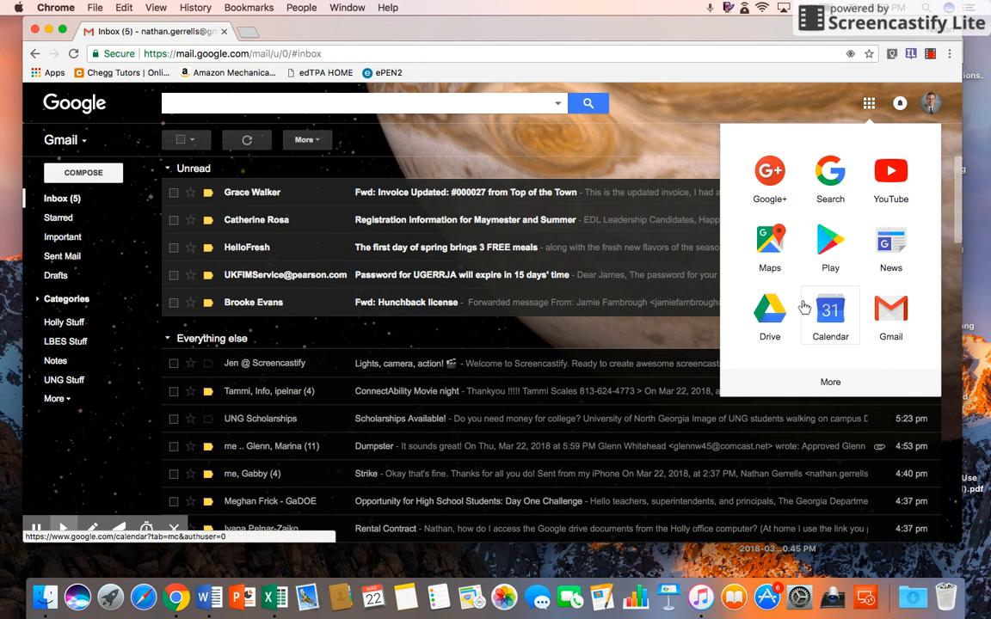
mouse_move(830, 177)
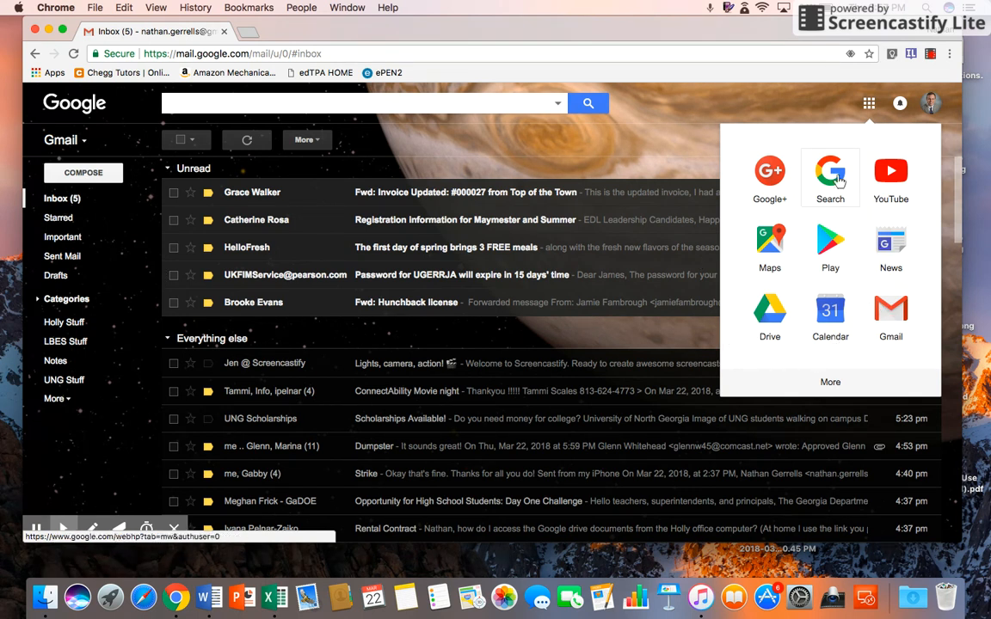
mouse_move(769, 314)
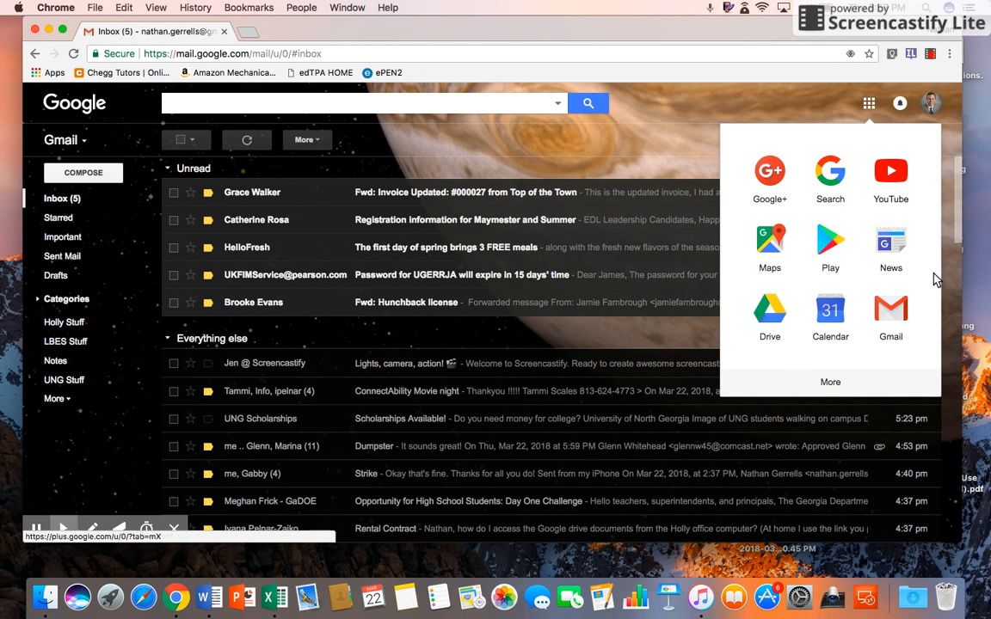
mouse_move(849, 394)
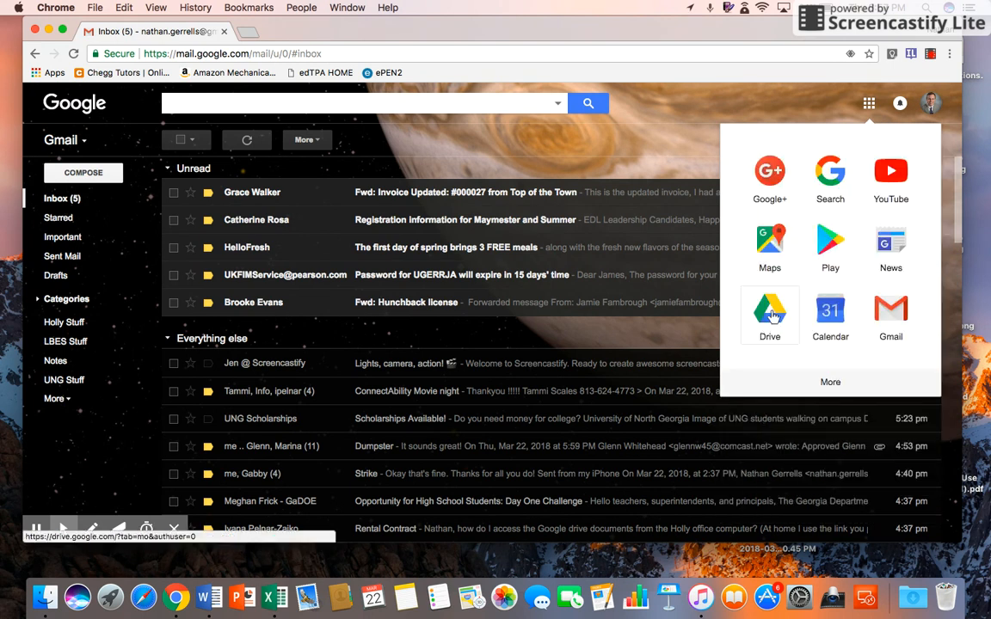
Launch Google Drive from the apps launcher and go to My Drive
left_click(769, 313)
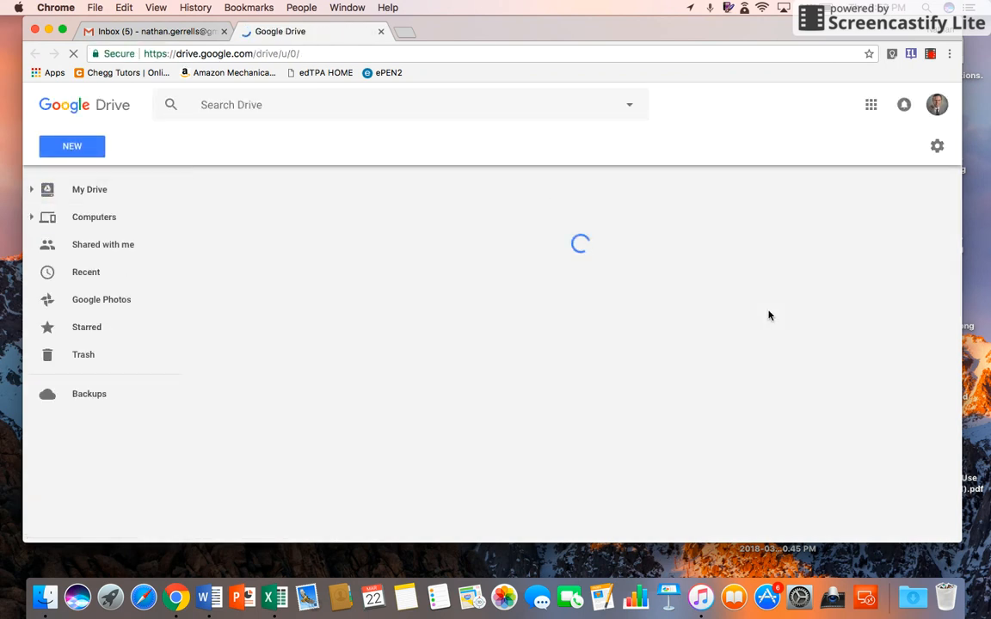
left_click(89, 189)
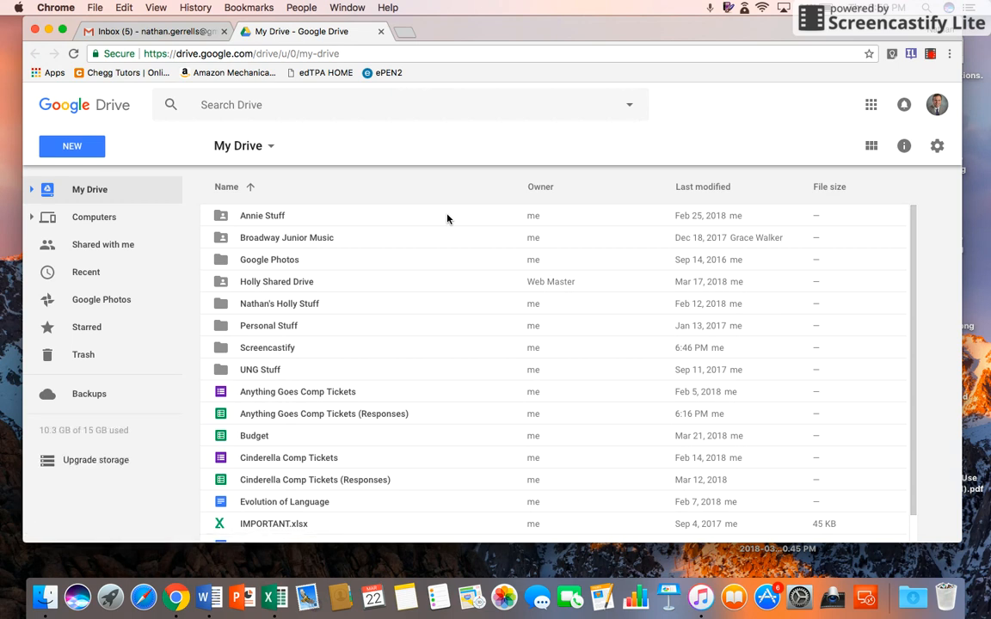
mouse_move(300, 186)
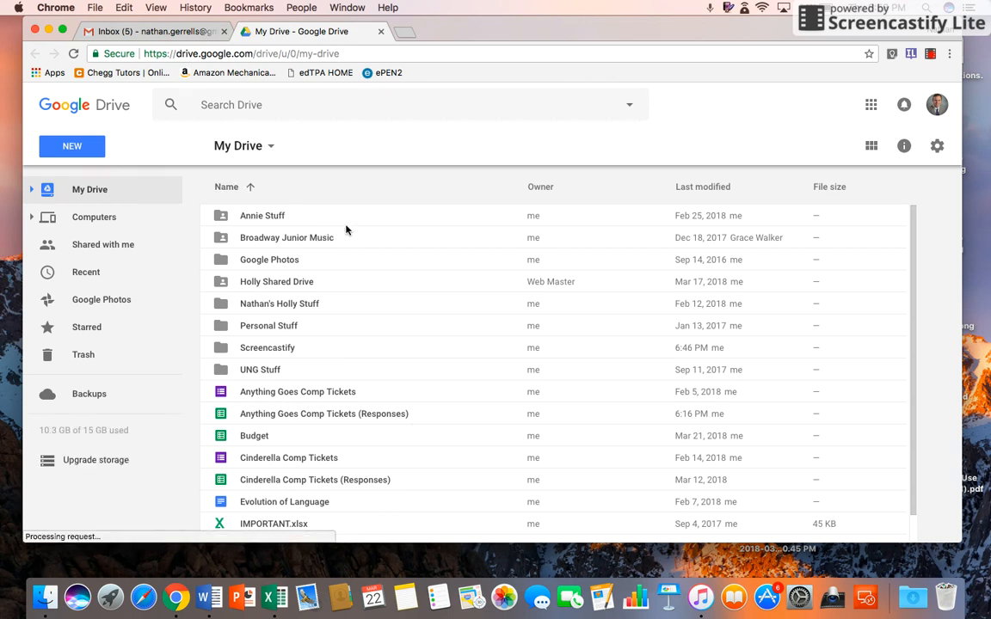
mouse_move(395, 311)
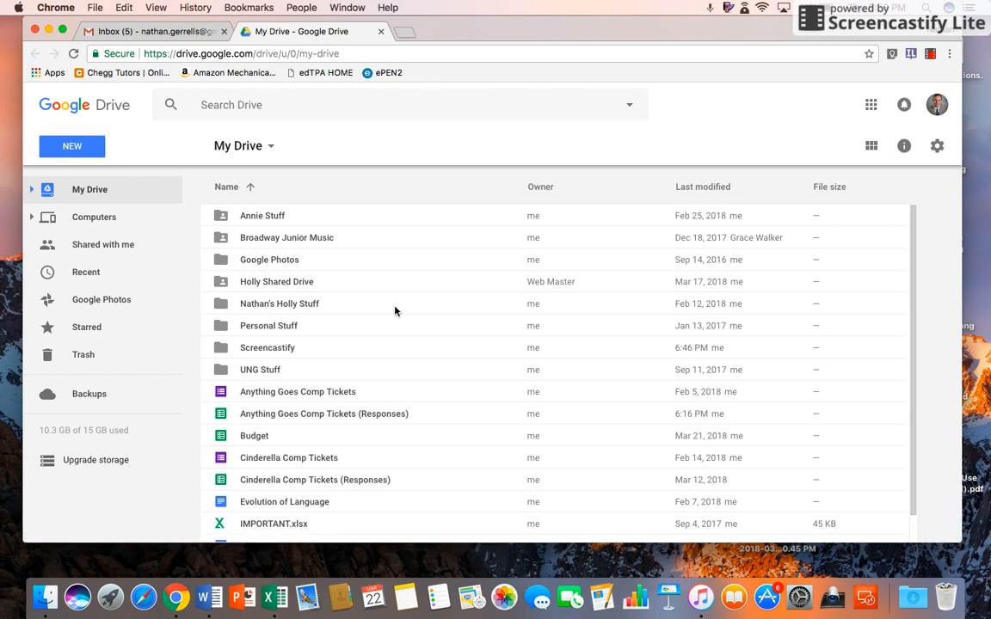
mouse_move(295, 405)
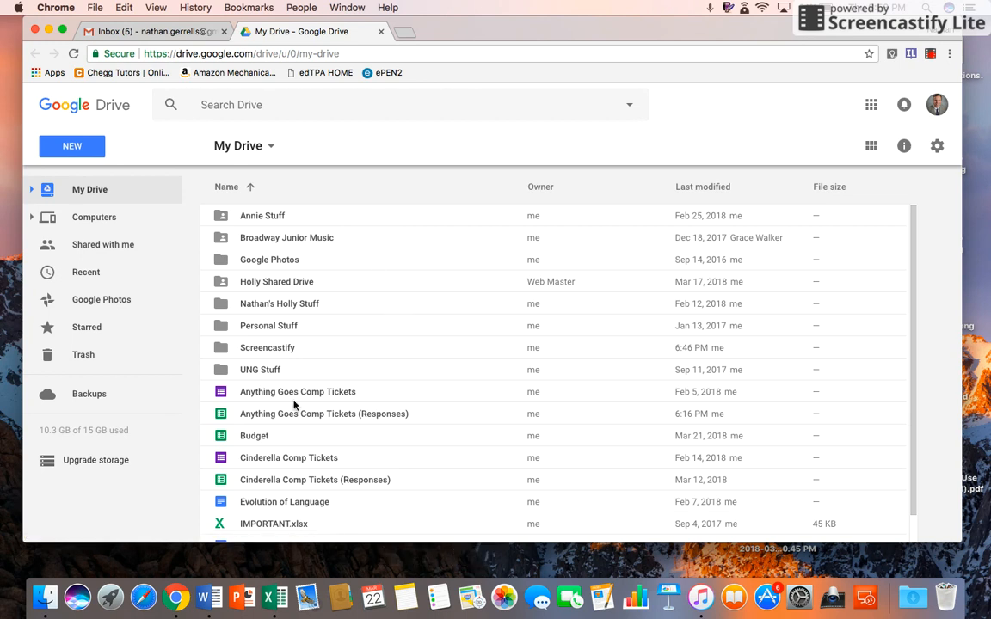
mouse_move(358, 226)
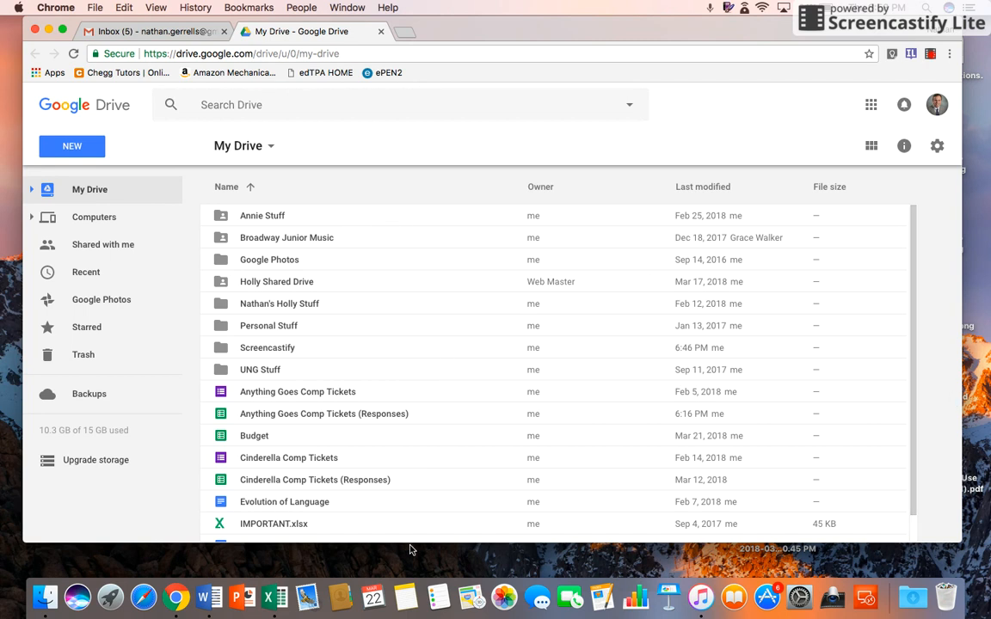
mouse_move(374, 372)
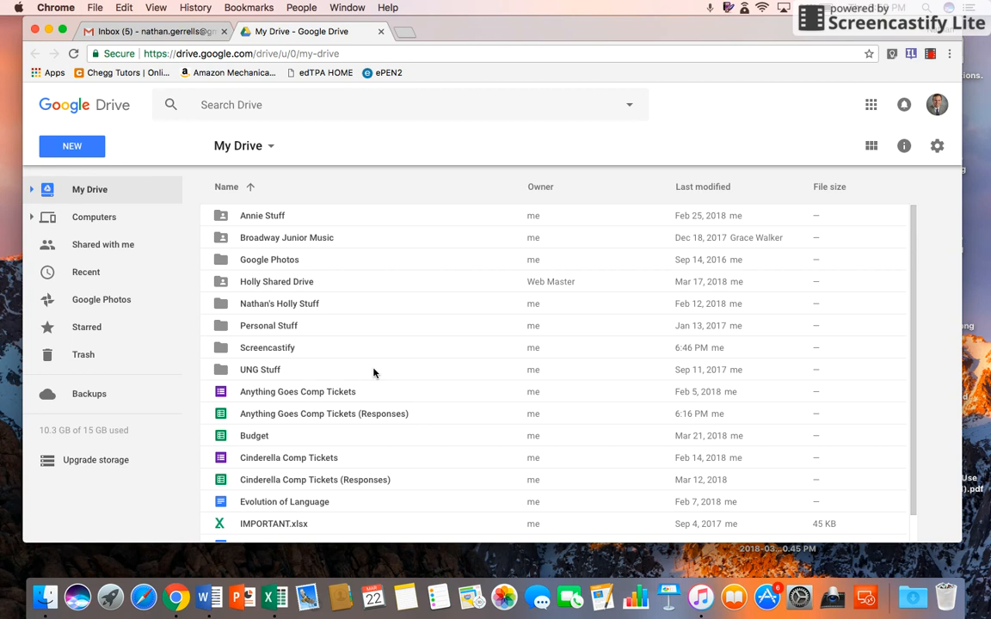
mouse_move(327, 209)
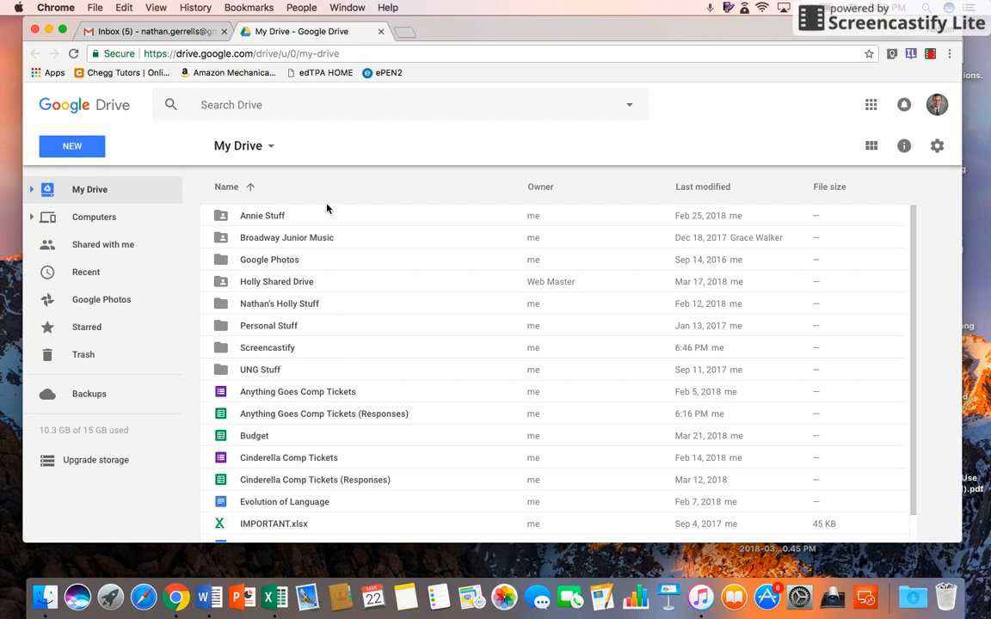
mouse_move(119, 181)
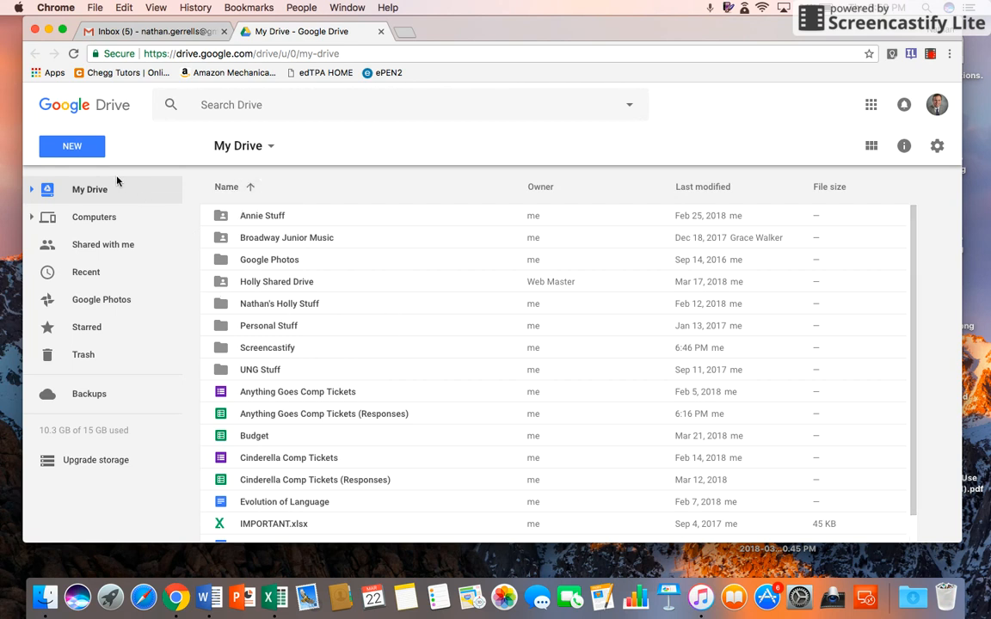
mouse_move(86, 271)
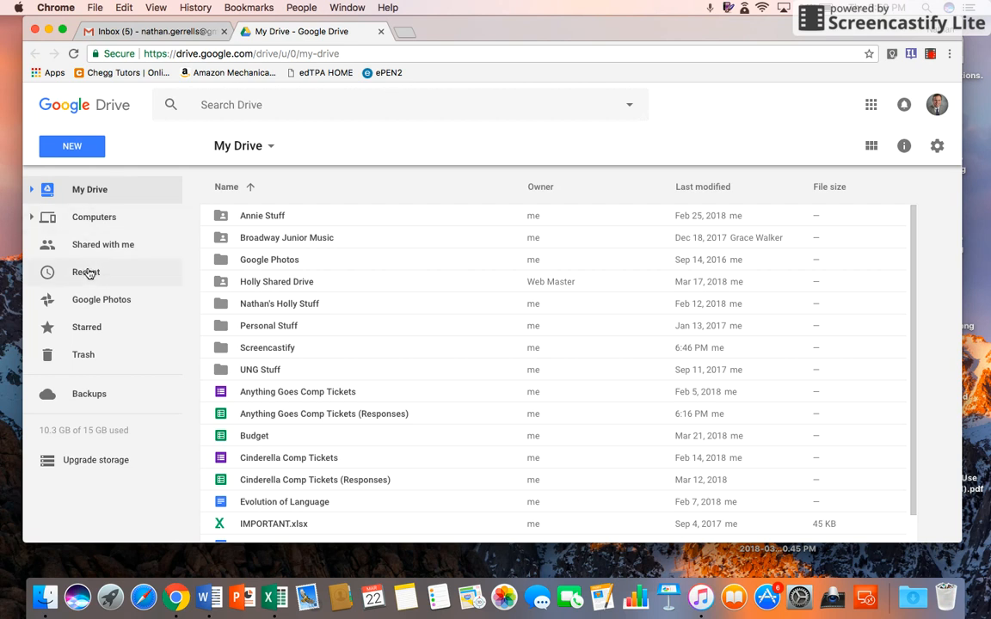
mouse_move(102, 245)
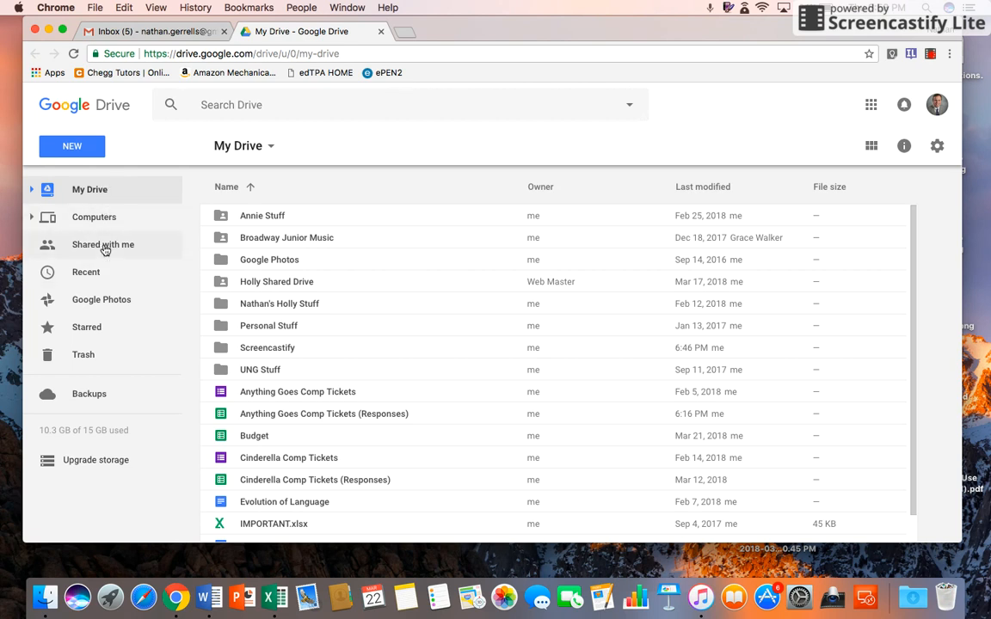
left_click(103, 244)
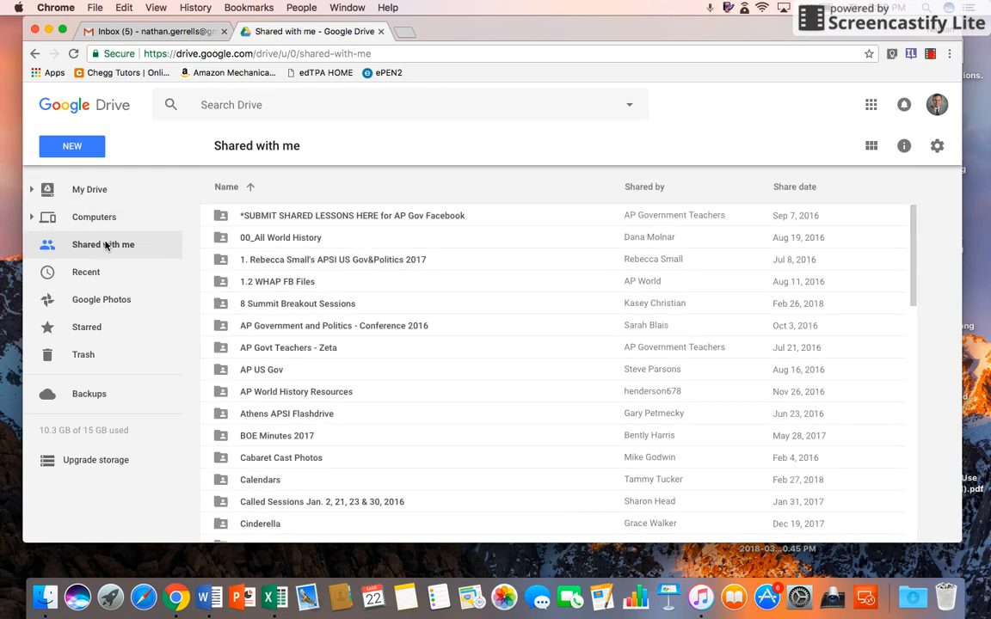
mouse_move(512, 393)
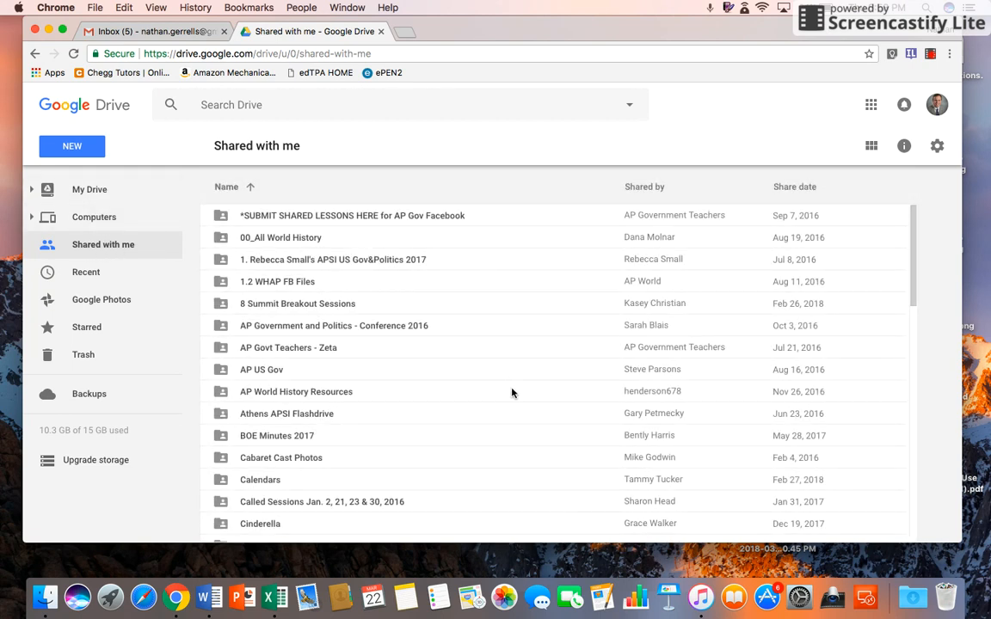
scroll("down", 3)
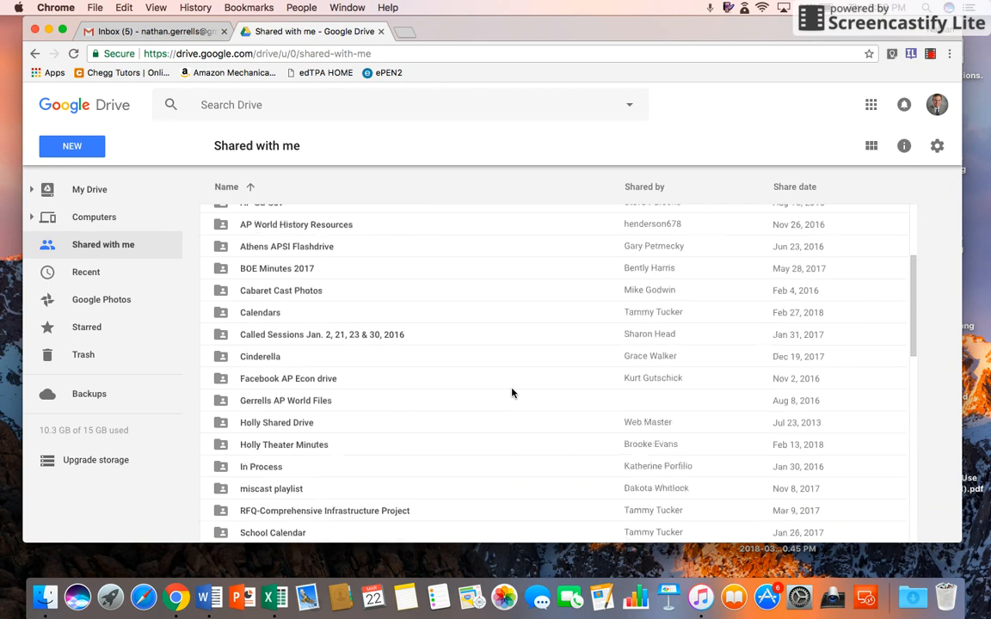
scroll("up", 3)
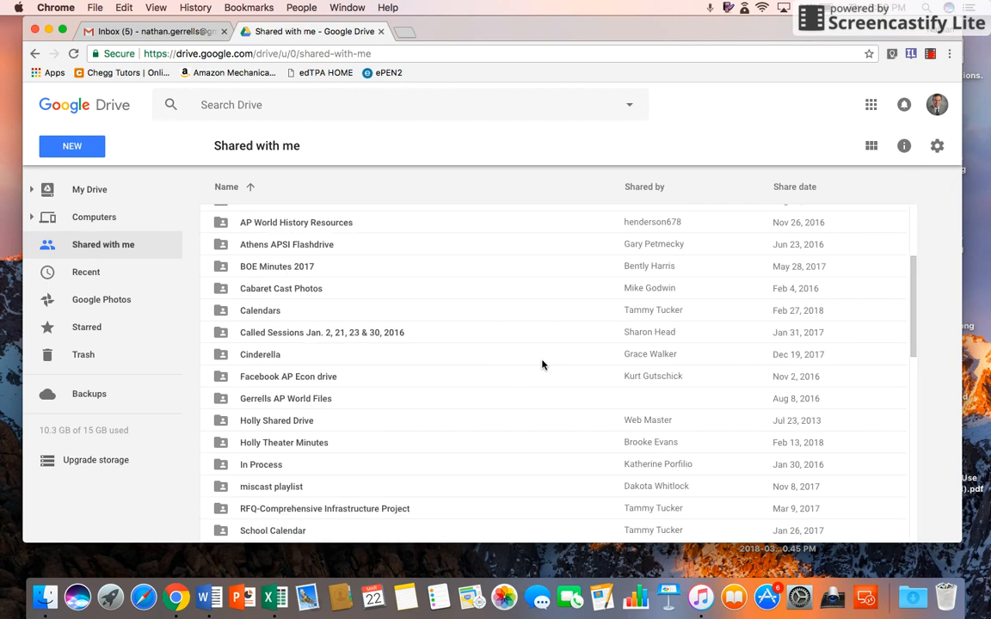
mouse_move(937, 105)
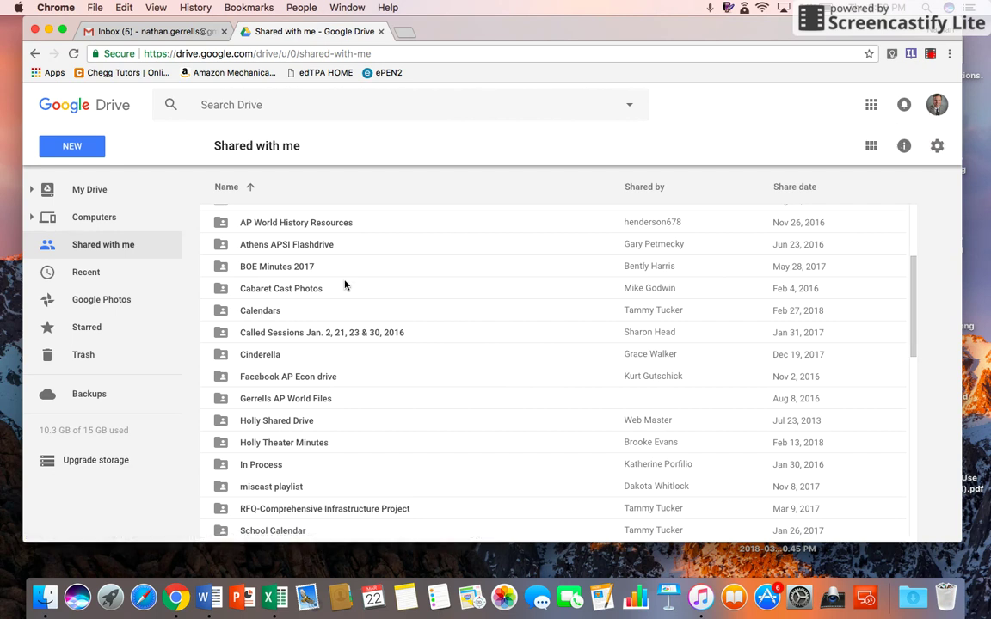
scroll("down", 3)
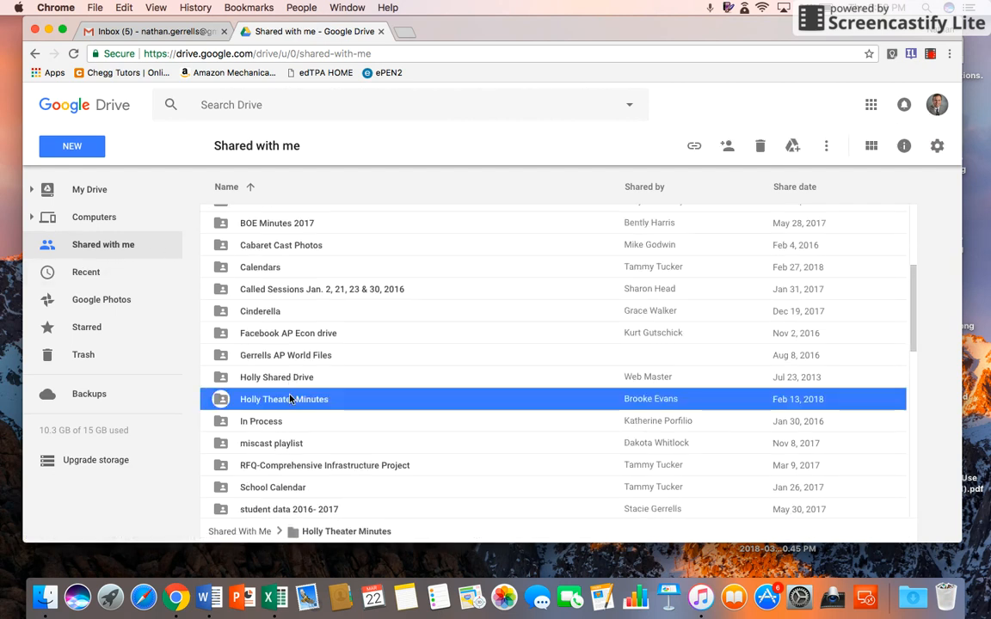
left_click(276, 377)
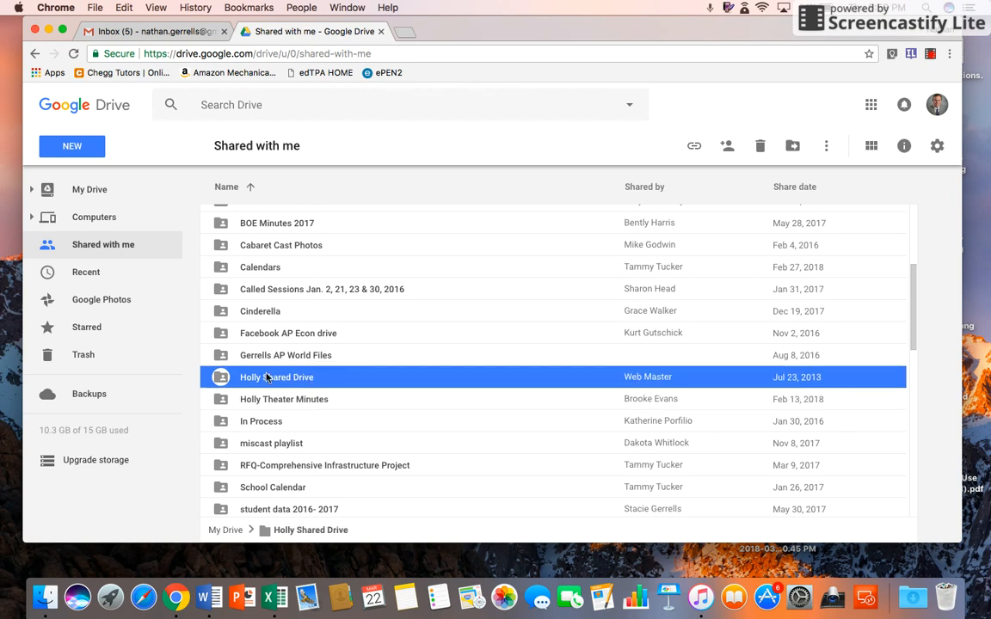
Open the Holly Shared Drive folder to see Accounting, Board Info and Playbills
double_click(276, 376)
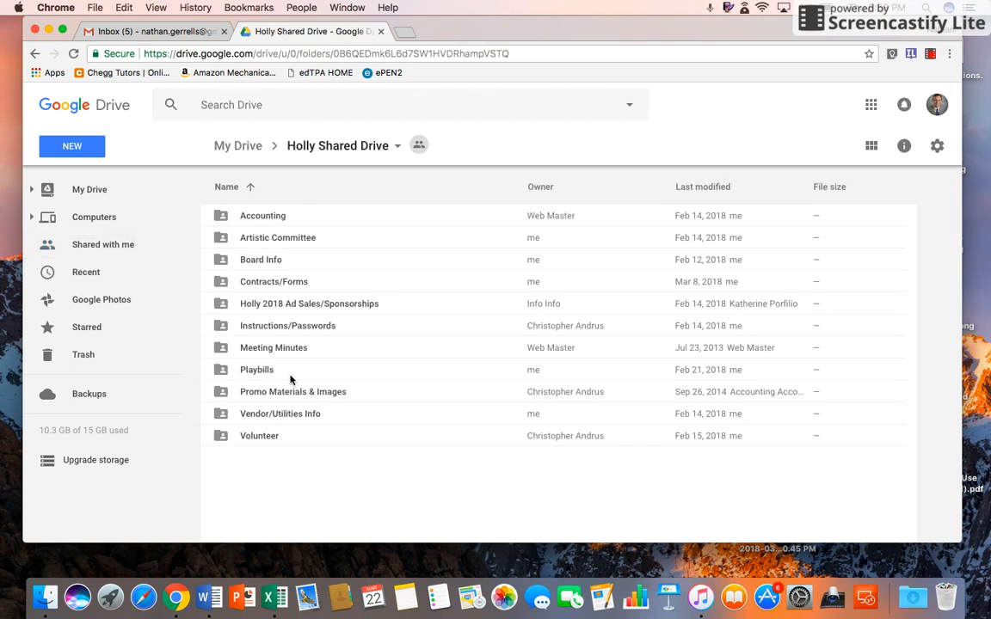
mouse_move(262, 329)
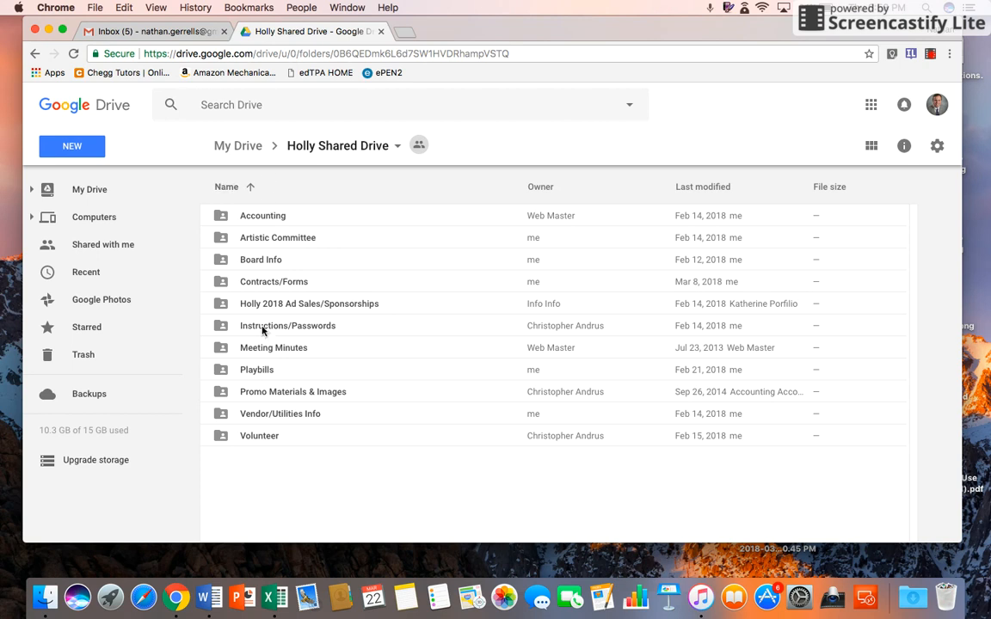
mouse_move(288, 494)
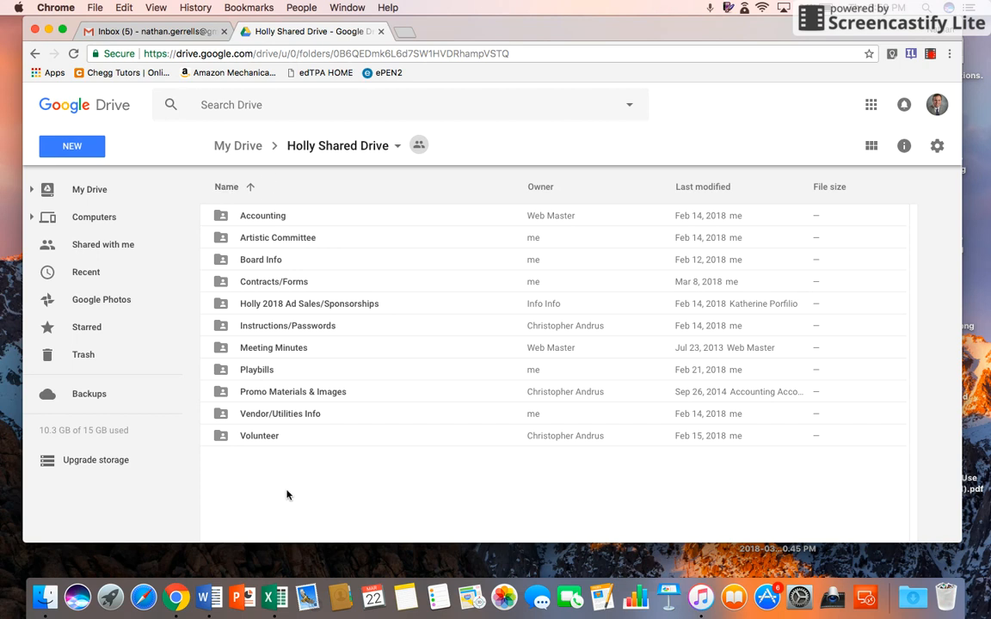
mouse_move(226, 187)
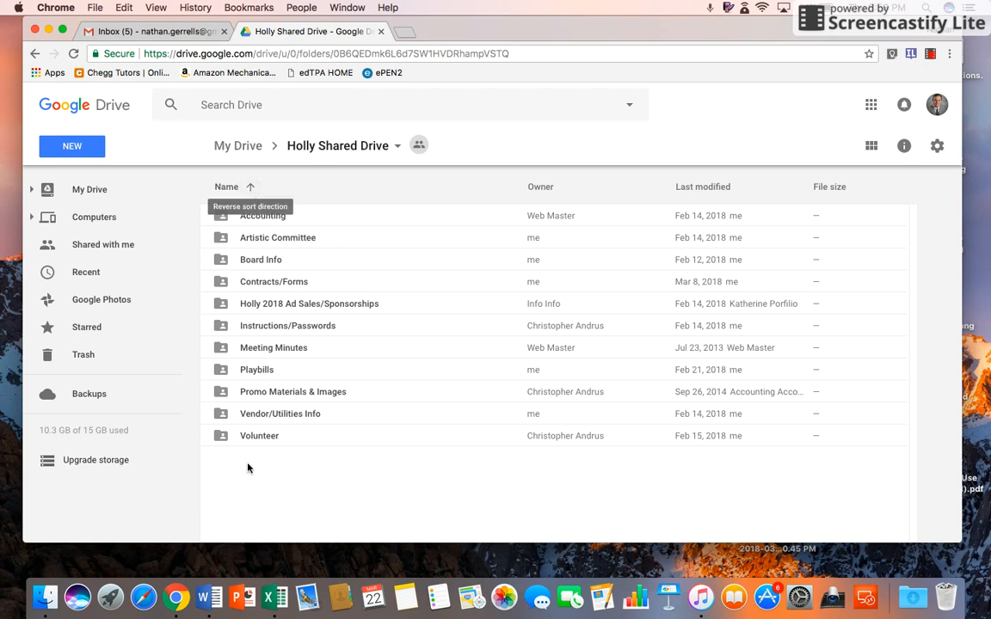
mouse_move(229, 405)
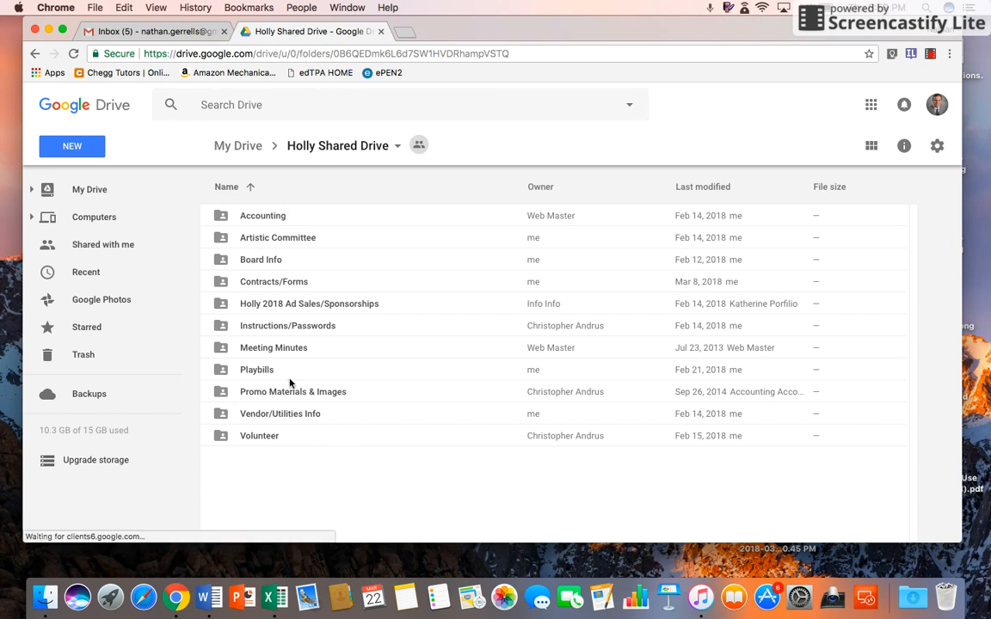
mouse_move(297, 453)
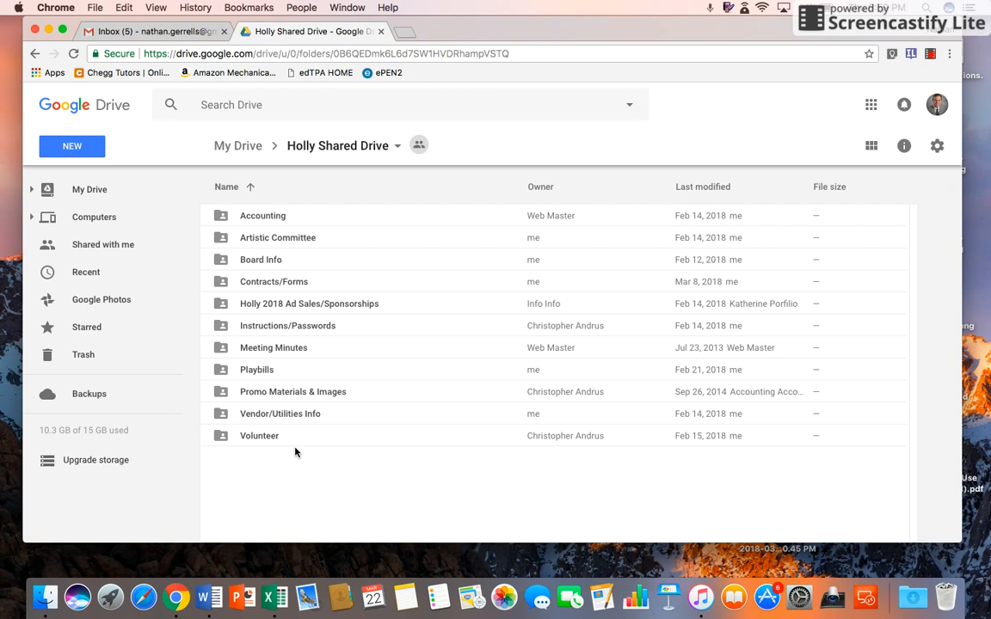
mouse_move(259, 436)
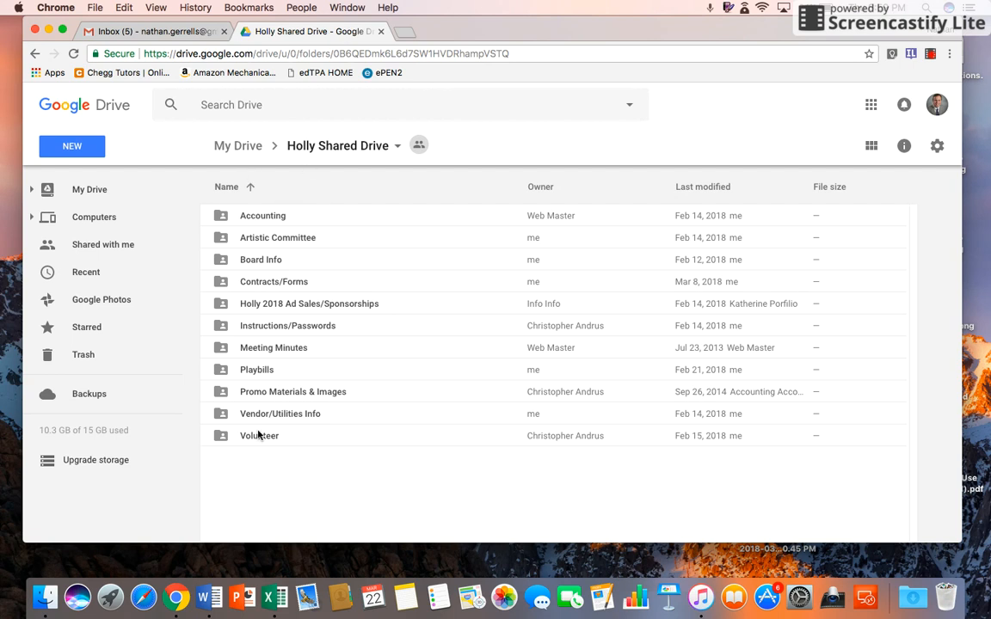
mouse_move(271, 277)
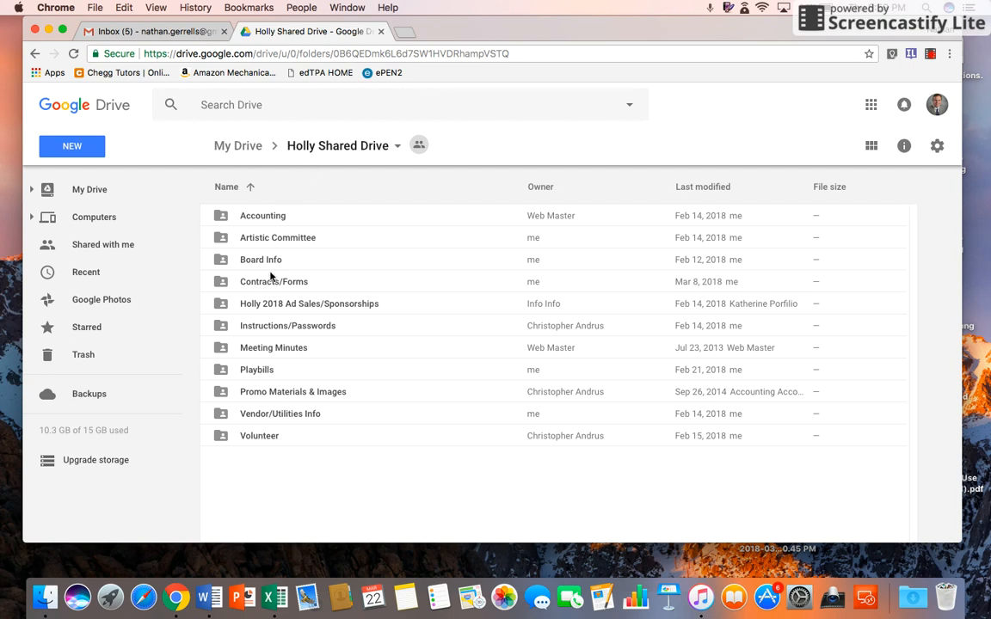
Navigate through Meeting Minutes and 2018 into the March folder
left_click(274, 348)
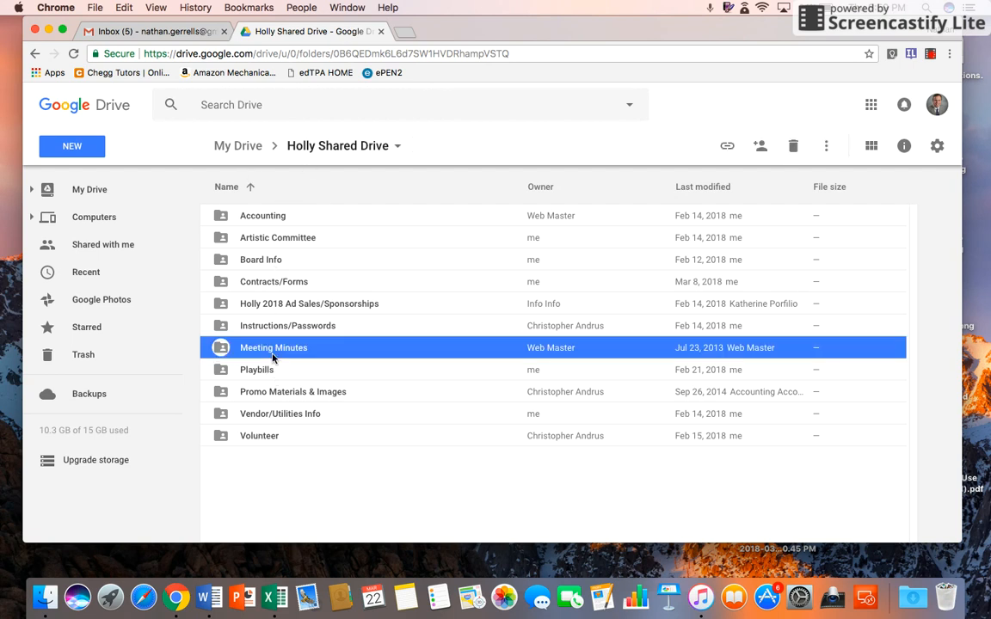
double_click(273, 348)
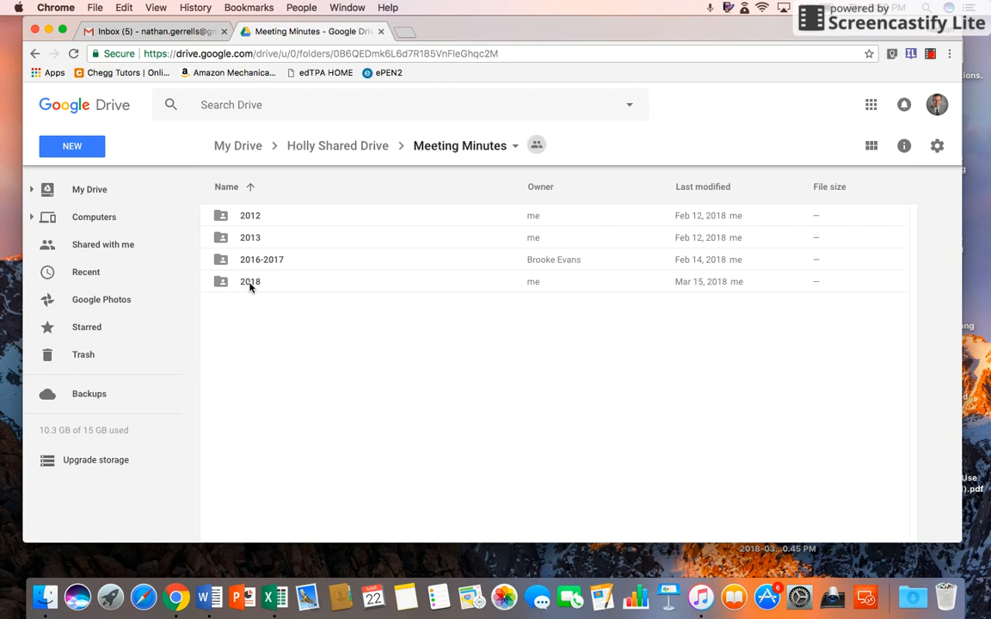
double_click(249, 282)
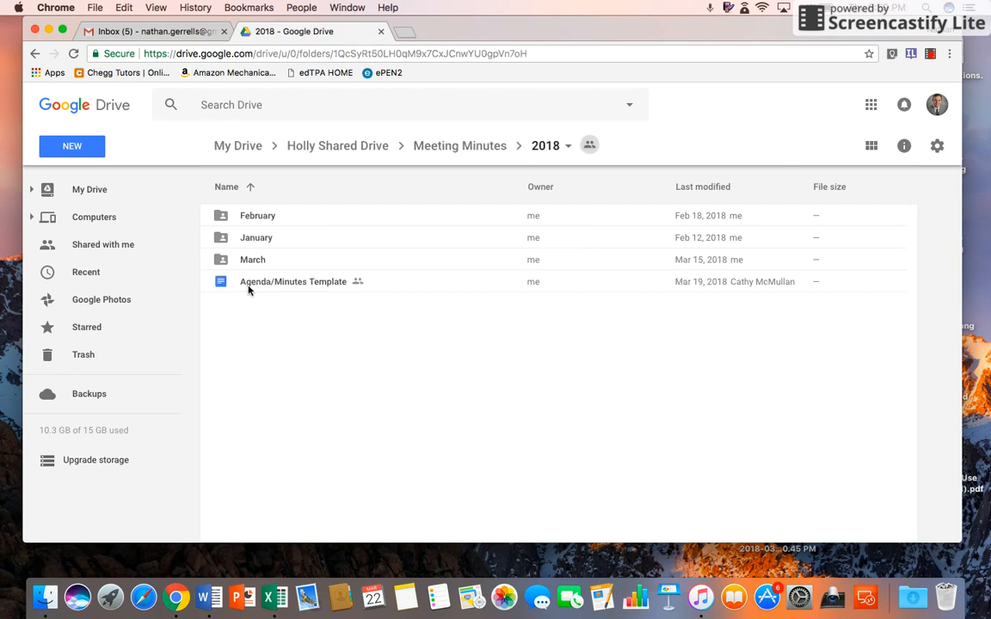
left_click(252, 259)
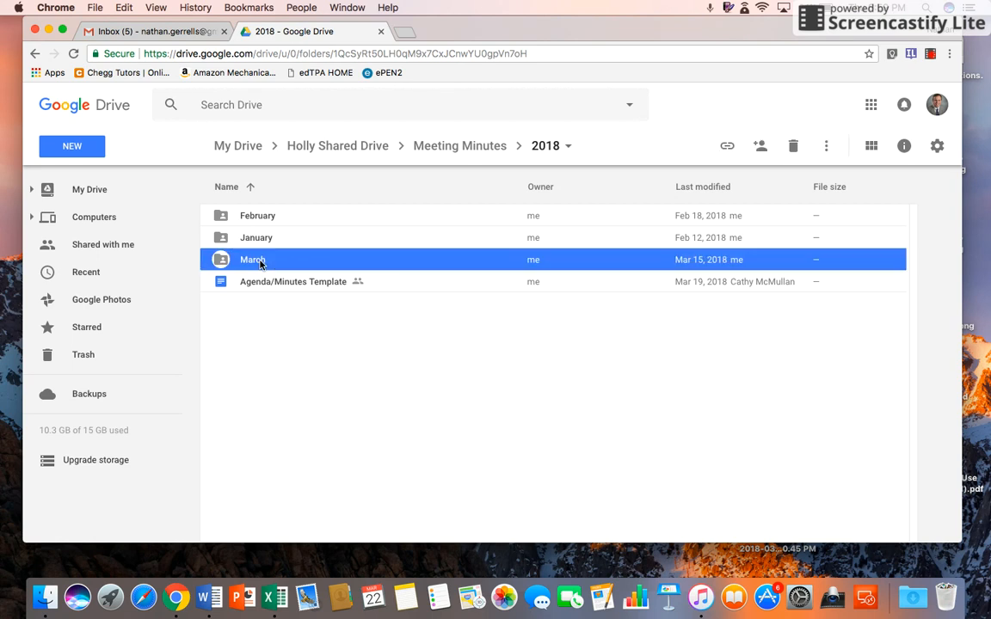
double_click(253, 259)
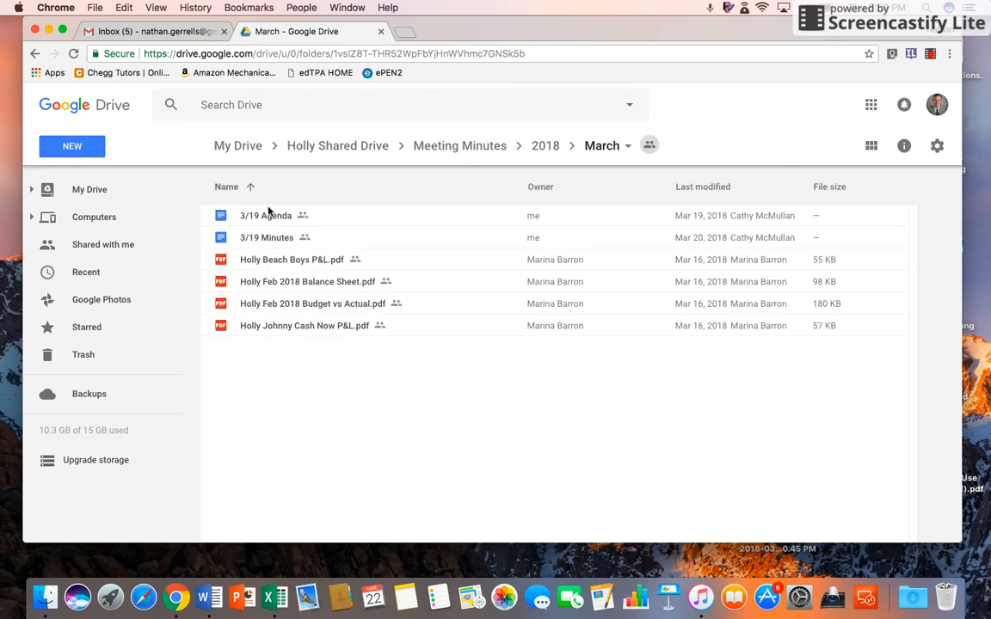
mouse_move(267, 308)
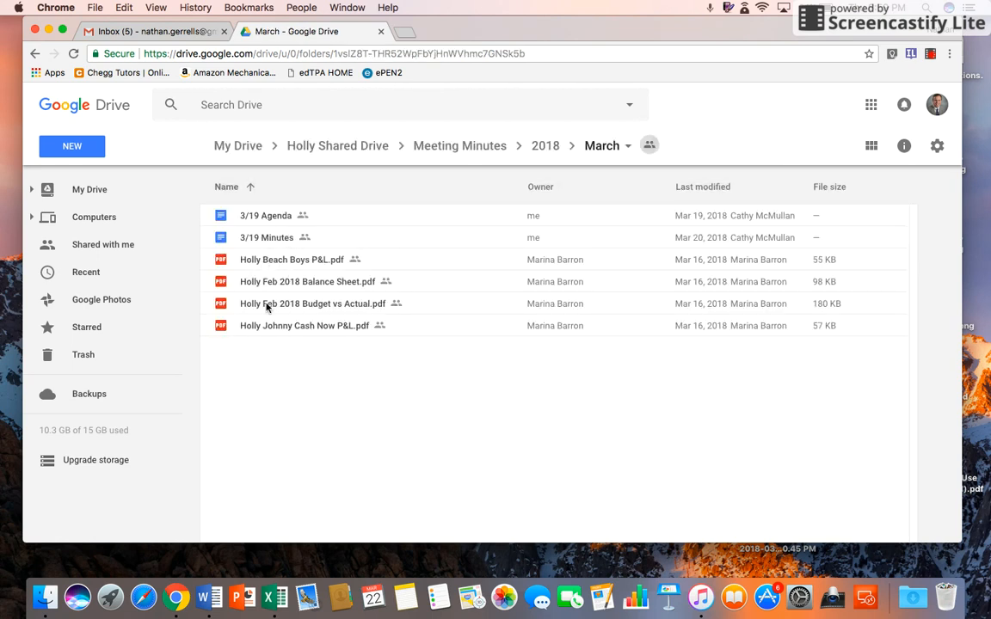
mouse_move(295, 343)
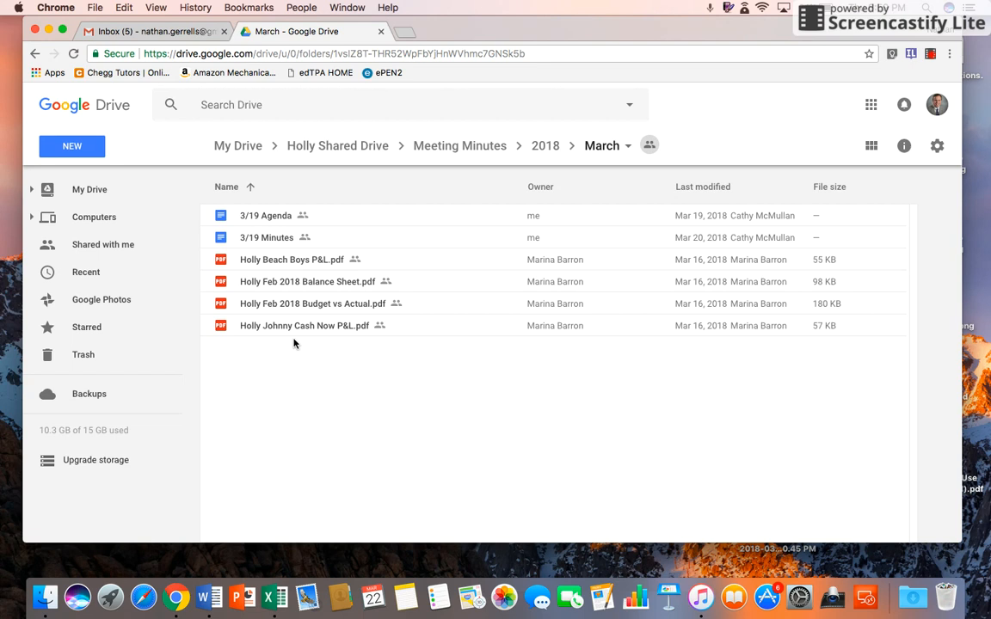
mouse_move(344, 333)
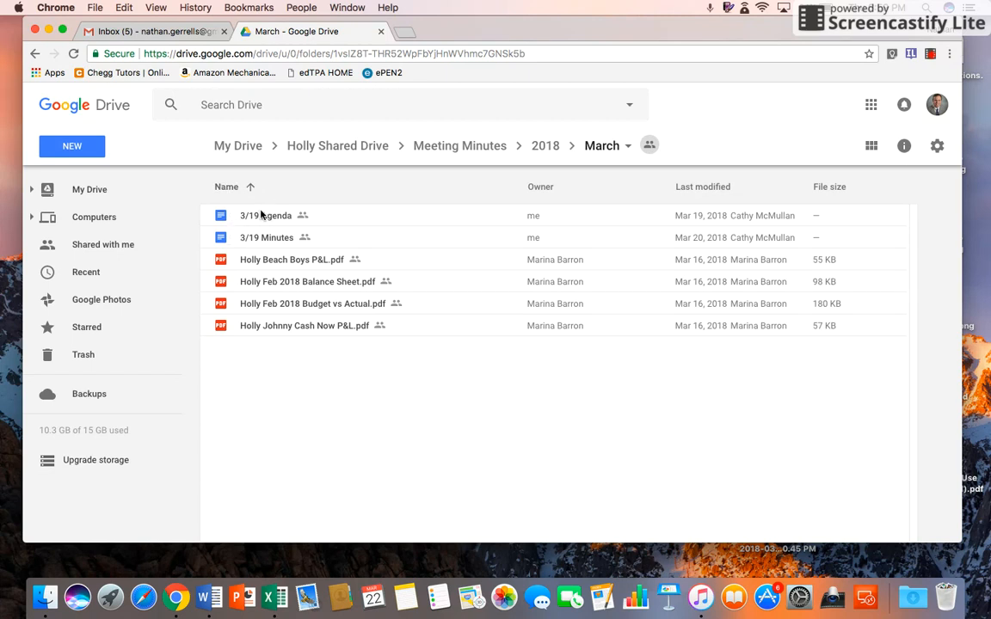
mouse_move(271, 207)
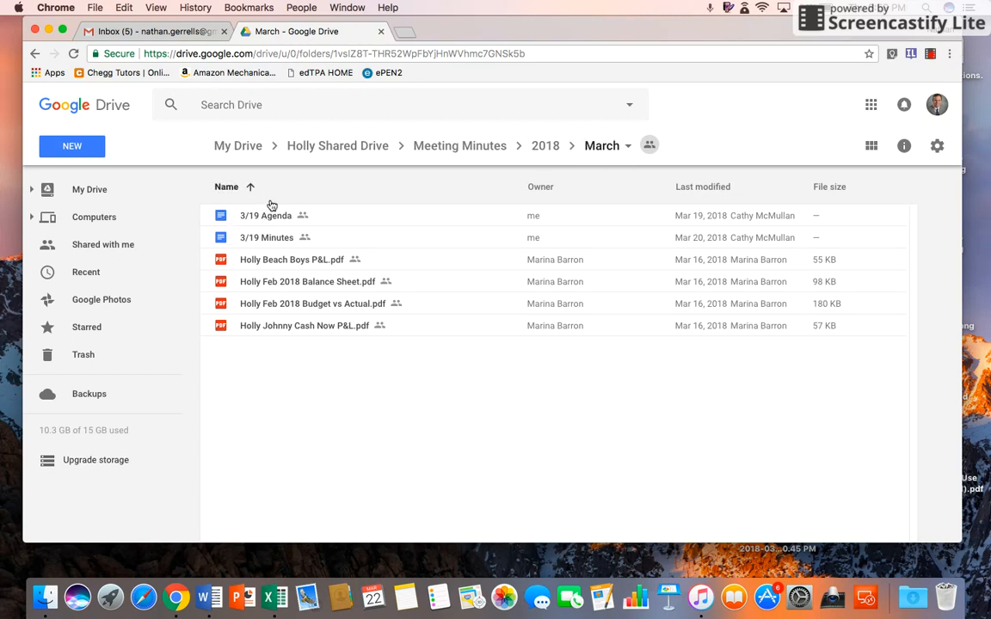
double_click(267, 238)
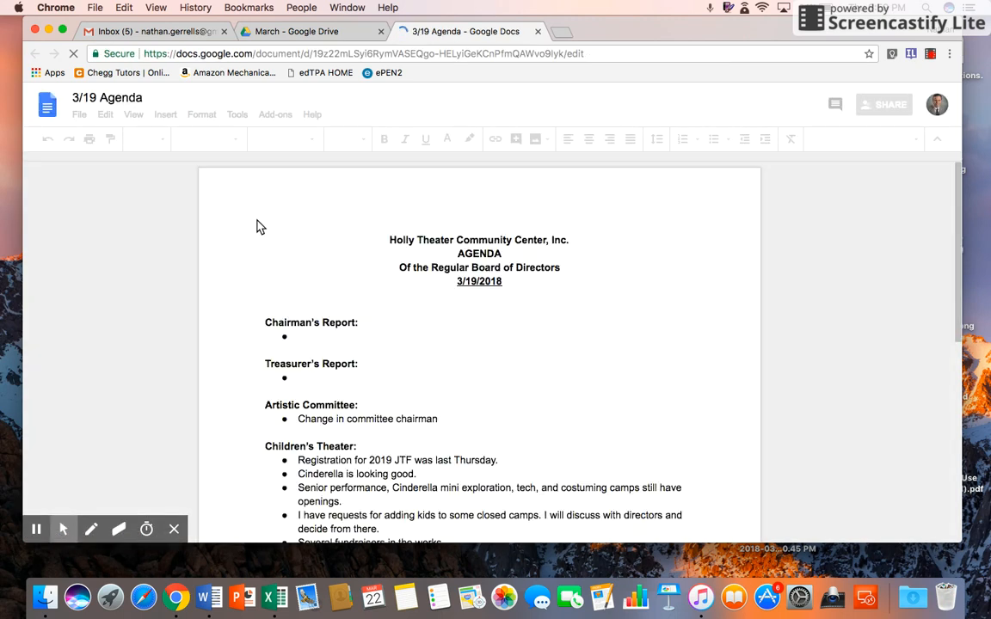
scroll("down", 3)
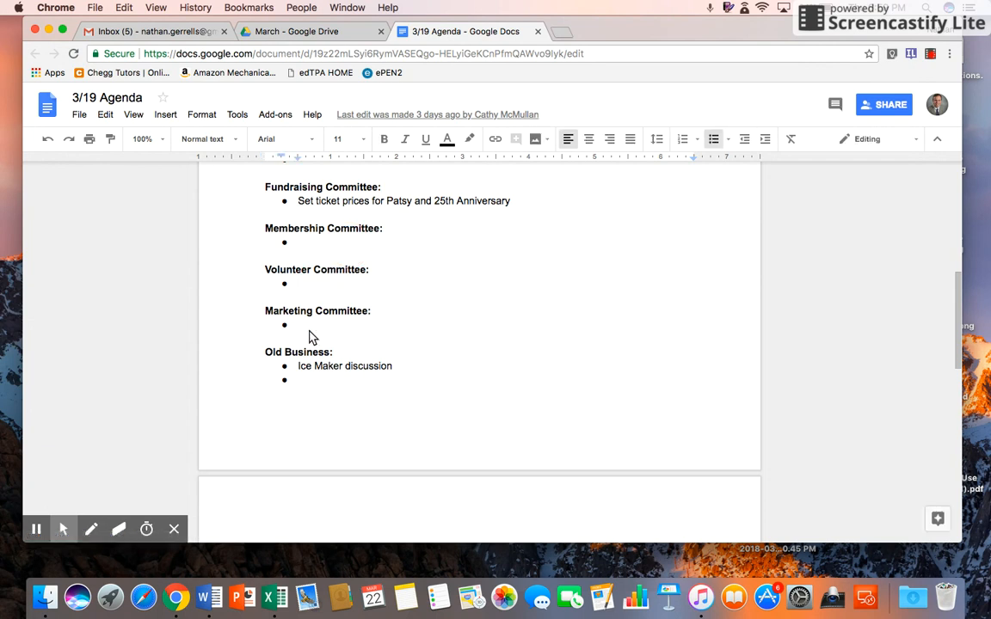
scroll("up", 3)
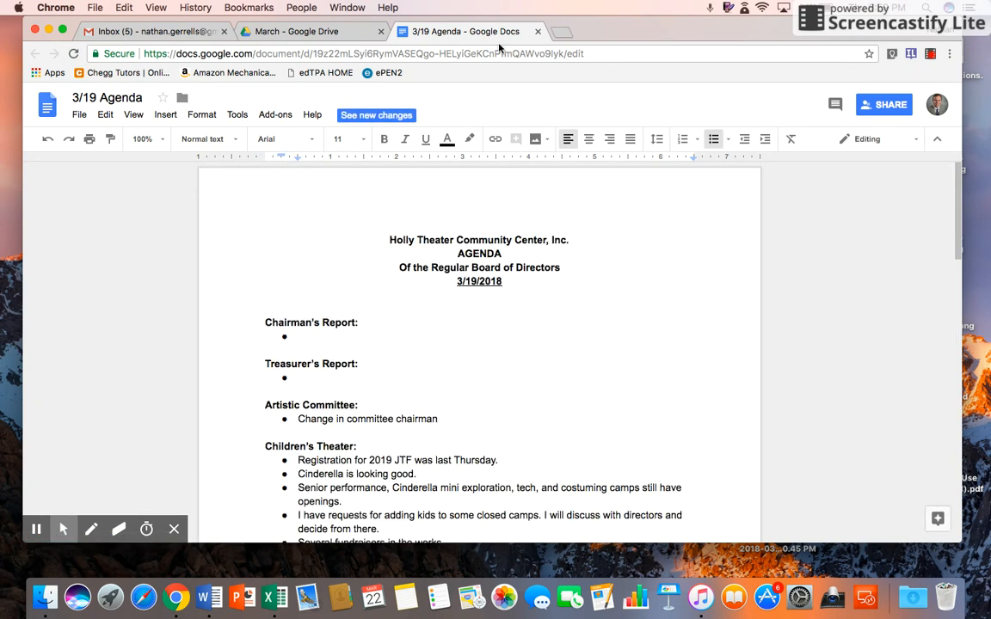
mouse_move(538, 32)
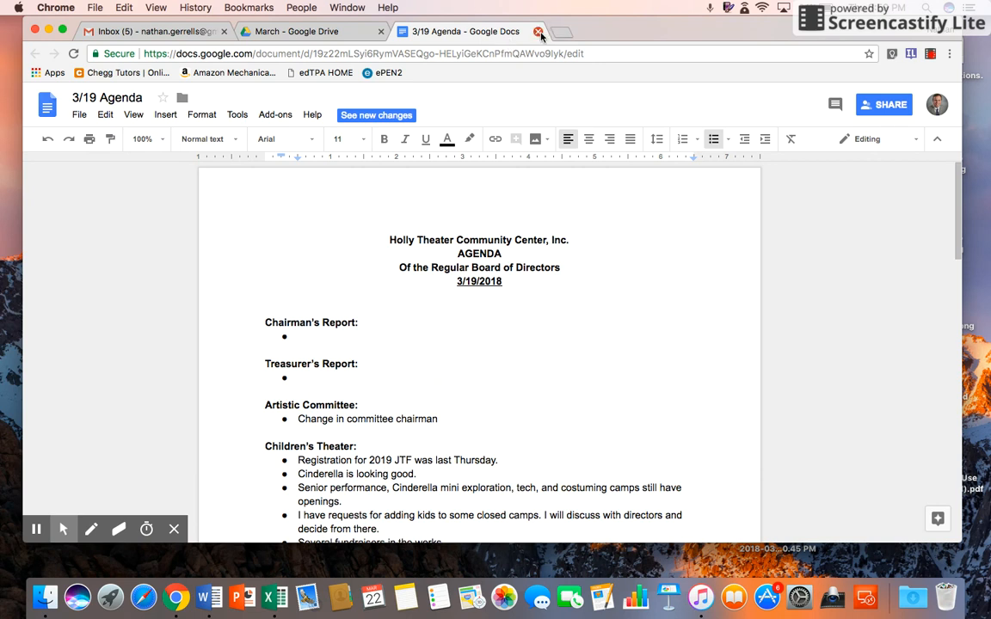
Close the 3/19 agenda, climb back to Holly Shared Drive, and open Contracts/Forms
left_click(539, 31)
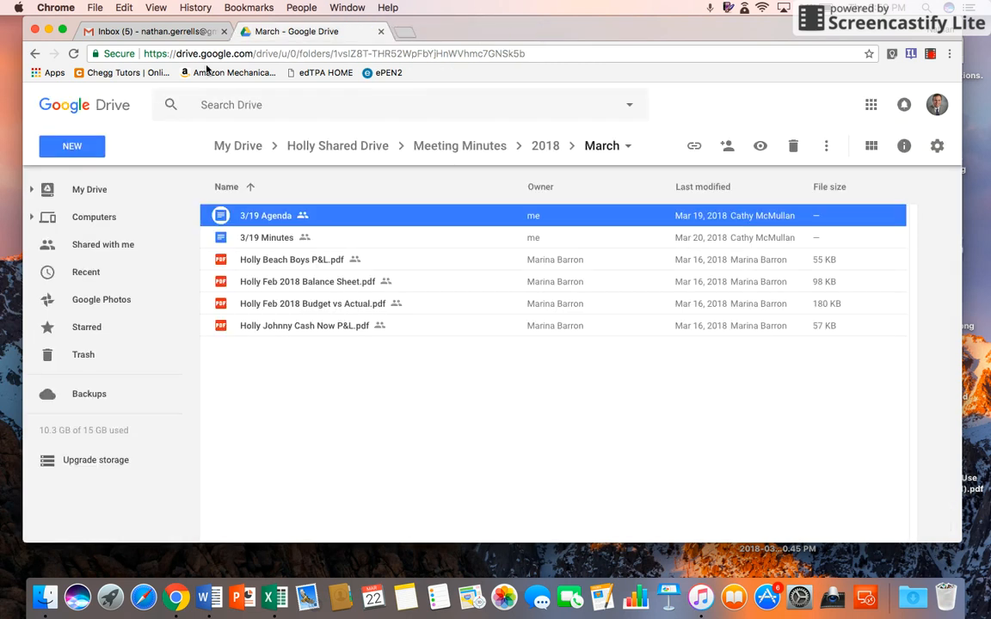
left_click(544, 145)
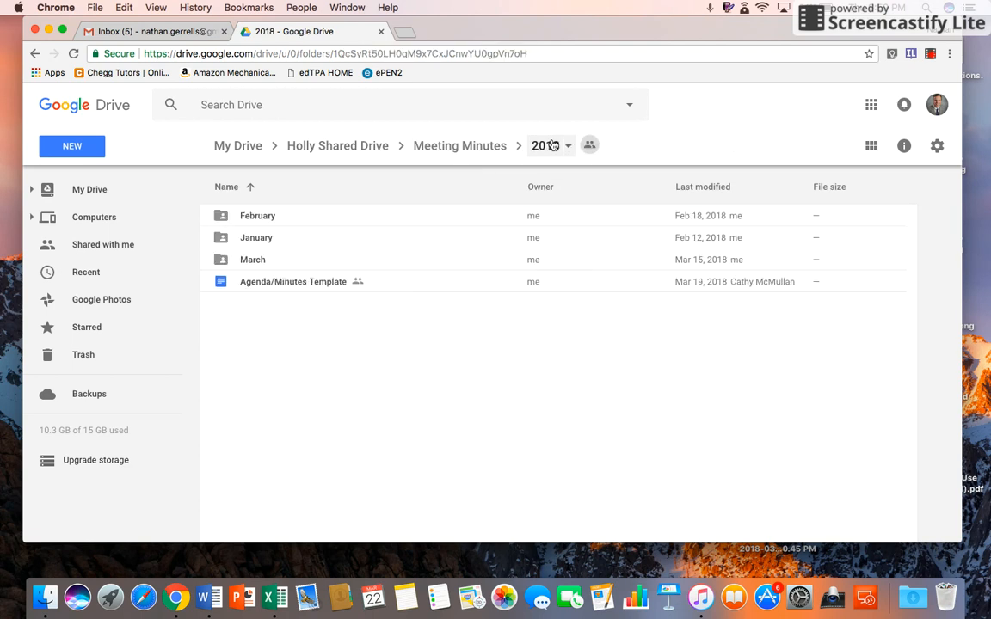
left_click(459, 145)
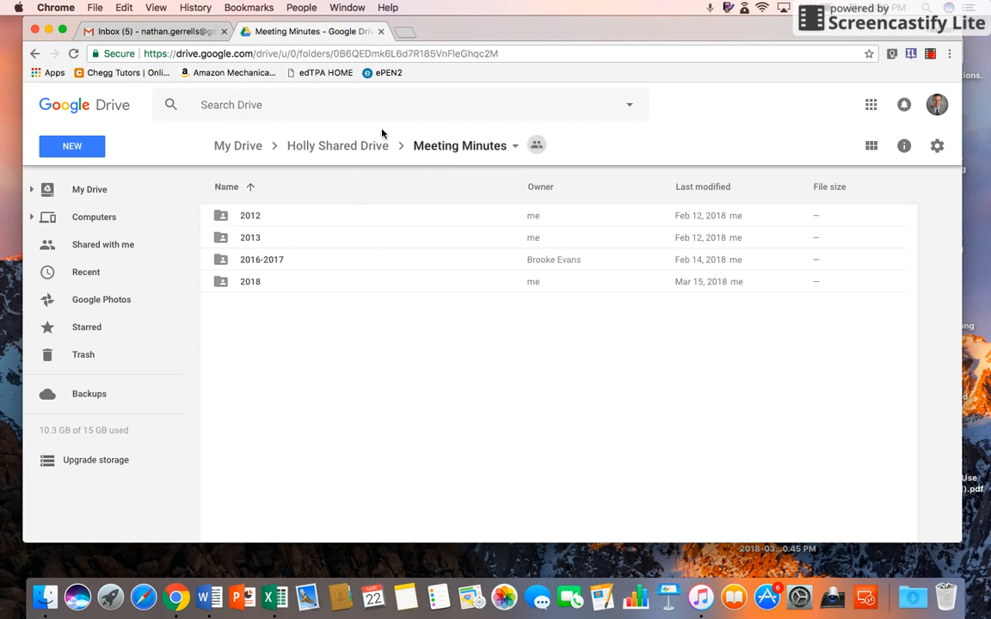
left_click(337, 145)
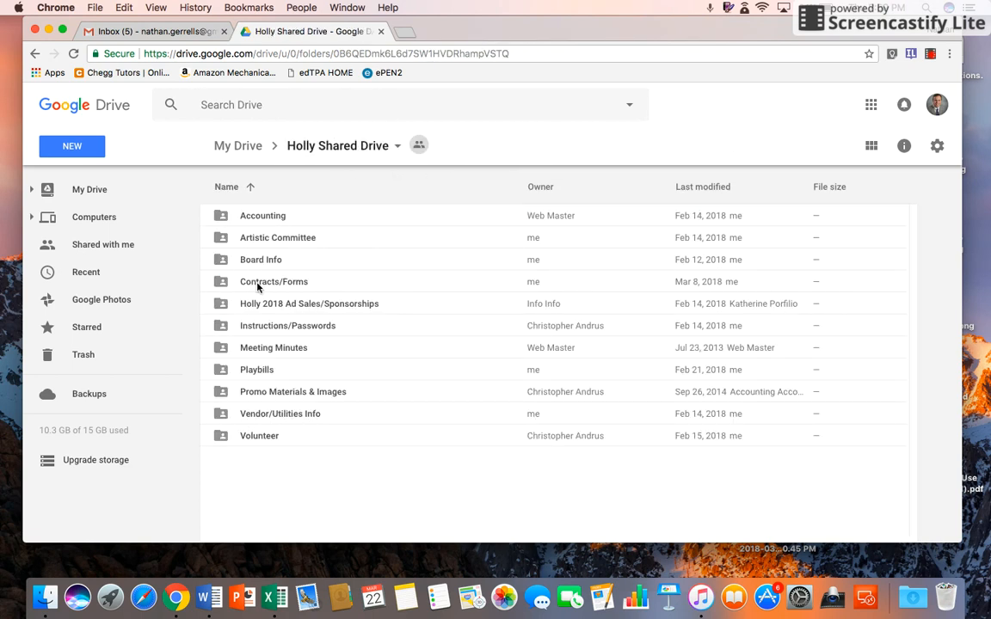
left_click(274, 281)
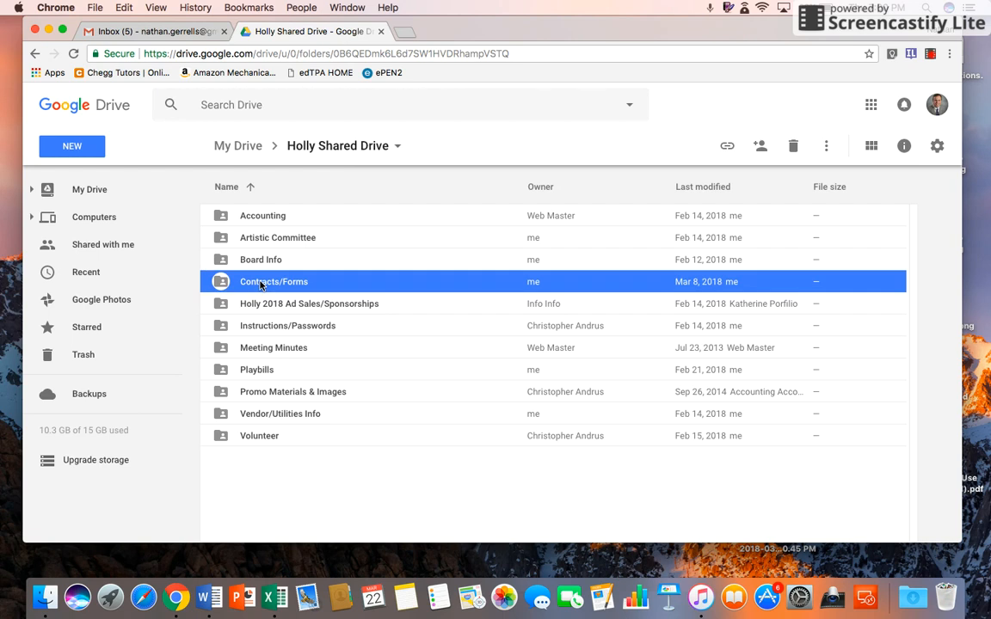
double_click(274, 282)
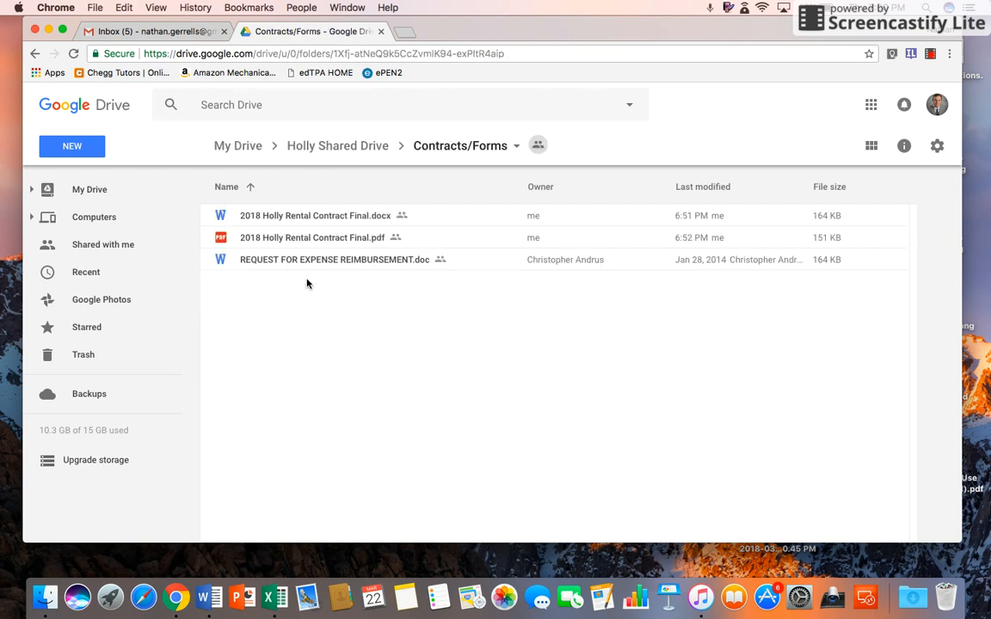
mouse_move(375, 227)
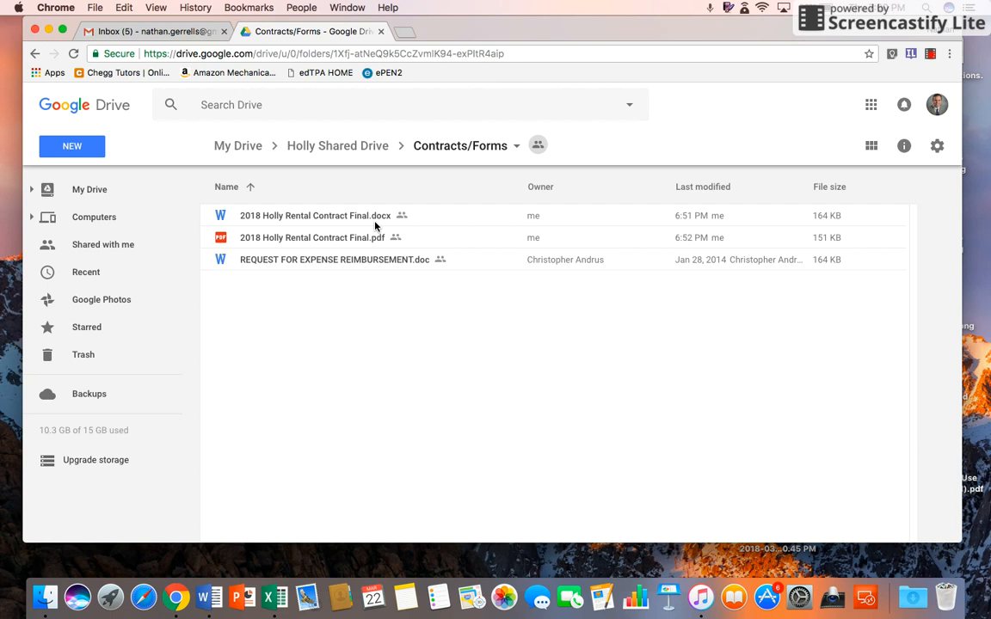
mouse_move(374, 243)
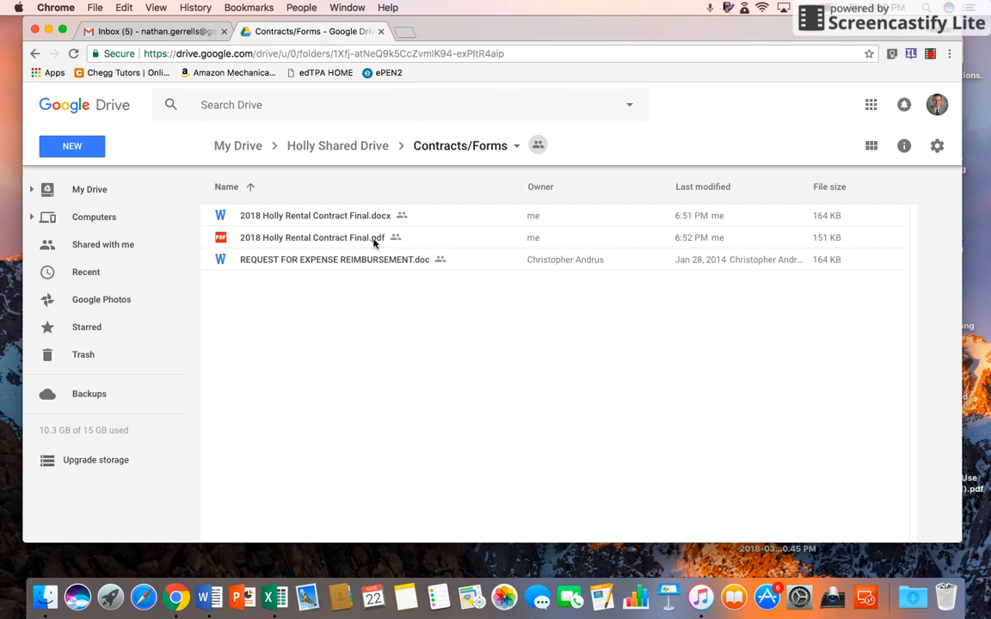
mouse_move(384, 313)
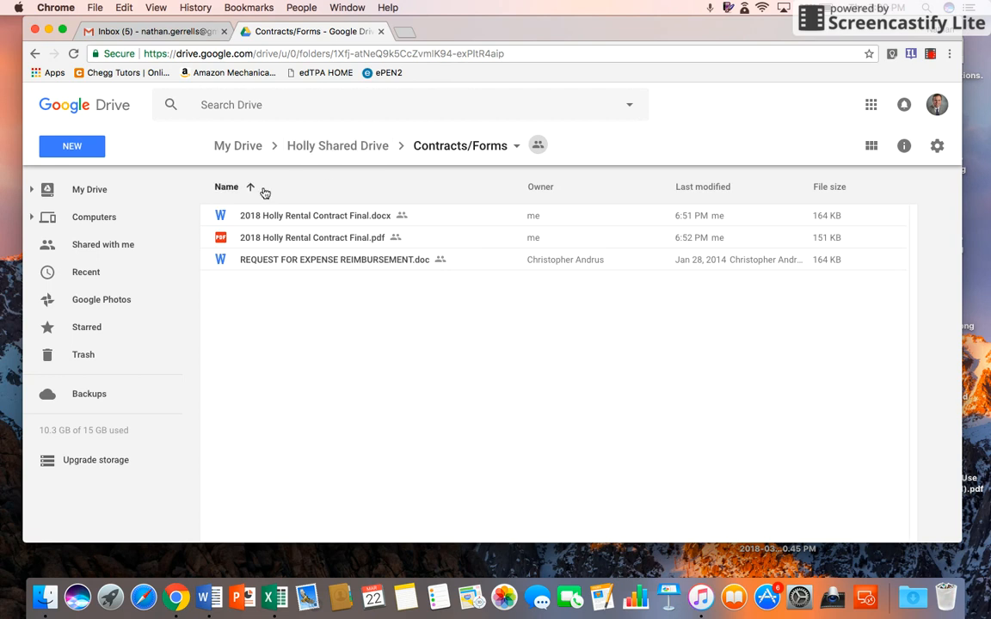
mouse_move(344, 221)
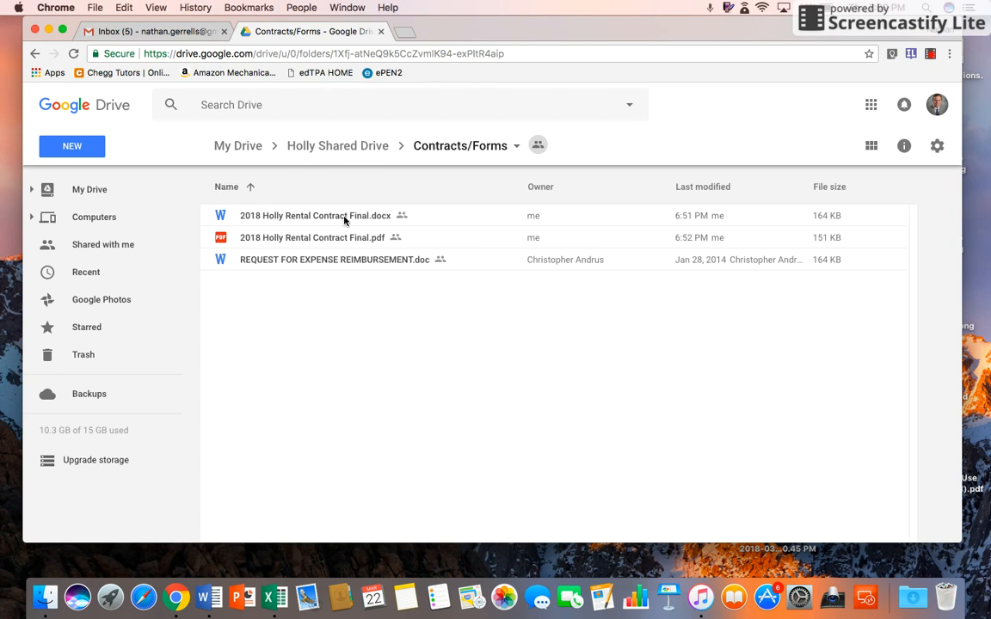
Preview the 2018 Holly Rental Contract Final.docx, close it, and return to My Drive
double_click(315, 216)
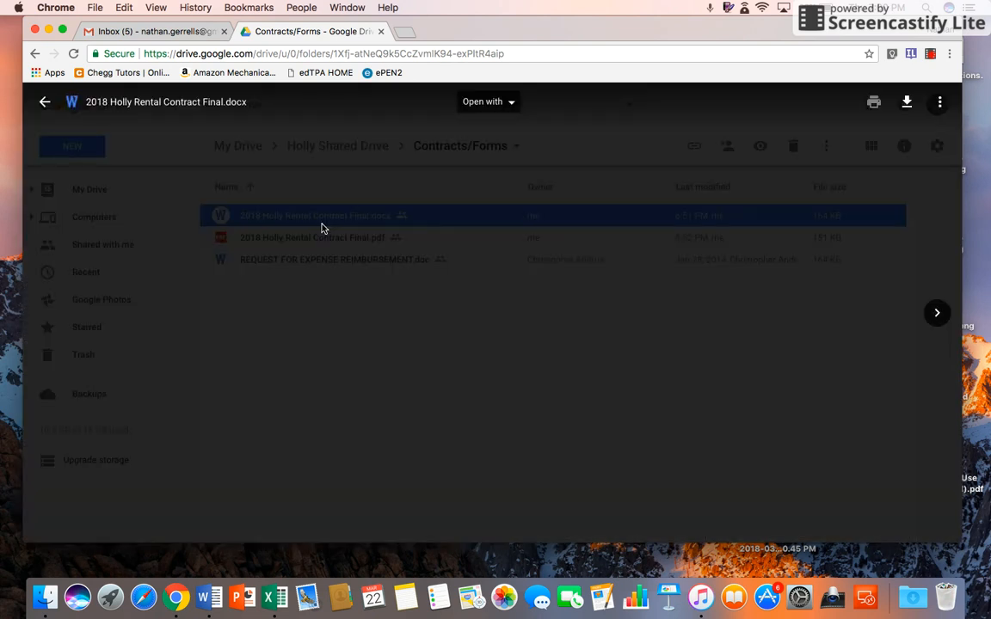
double_click(315, 215)
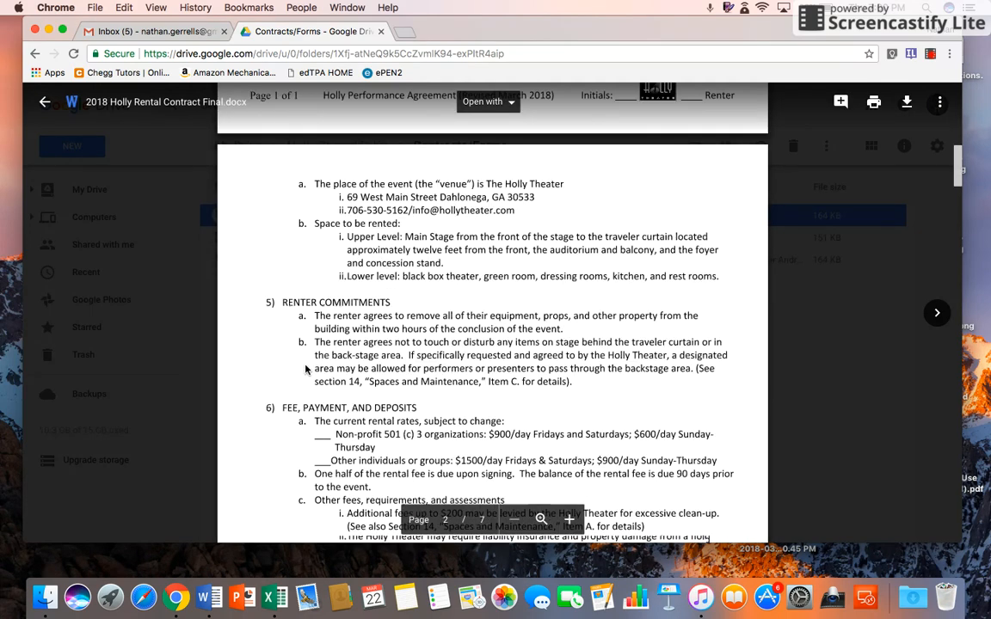
scroll("up", 3)
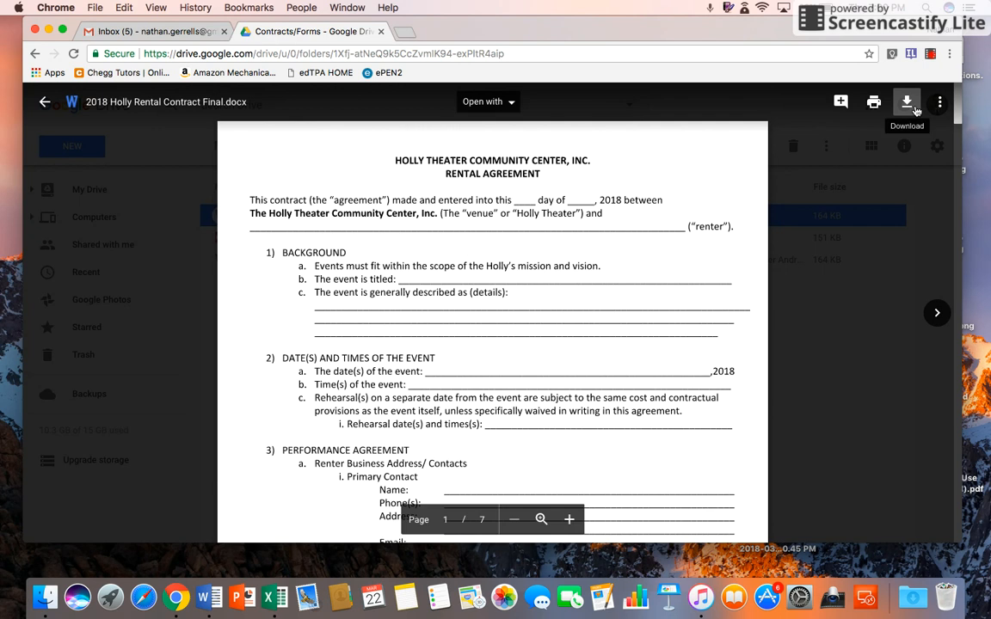
mouse_move(429, 265)
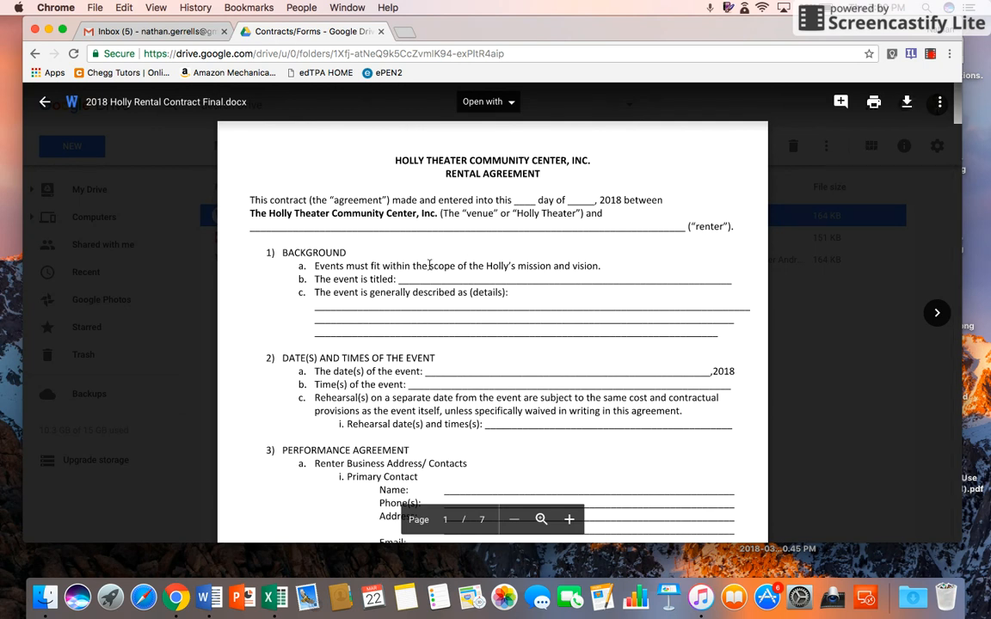
mouse_move(199, 345)
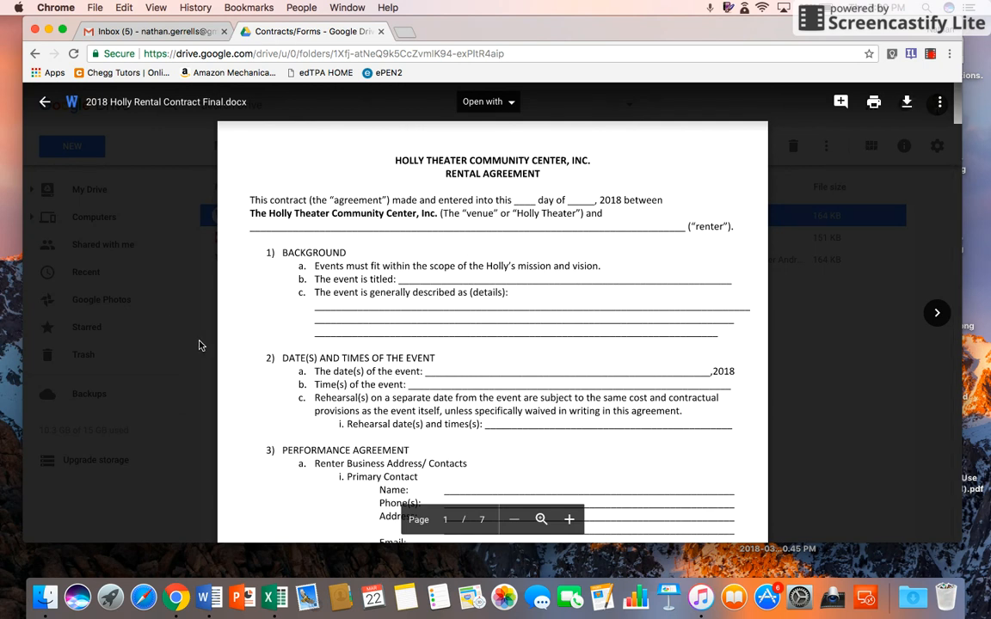
left_click(45, 101)
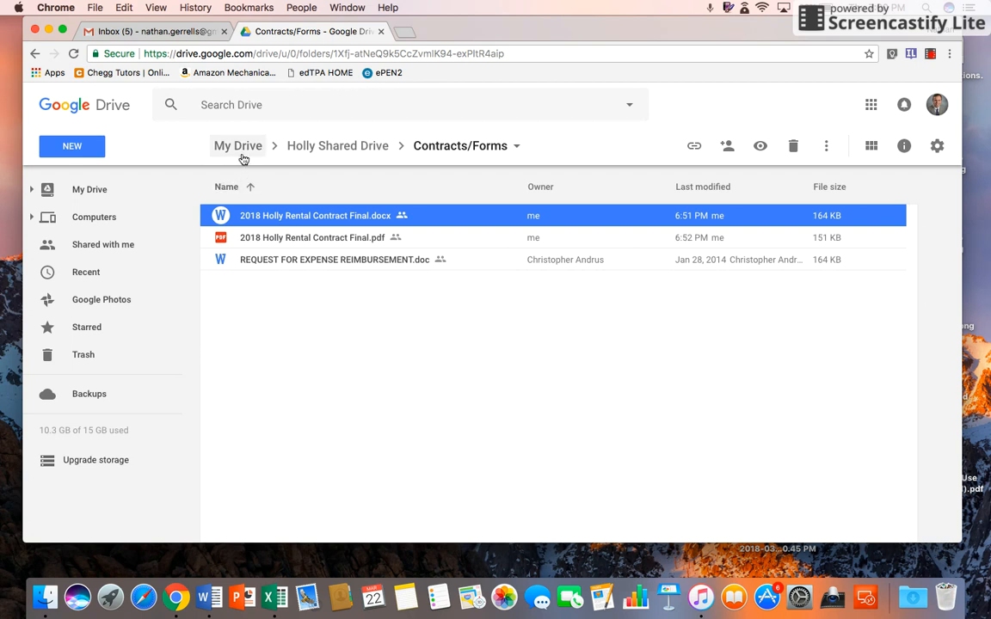
left_click(238, 145)
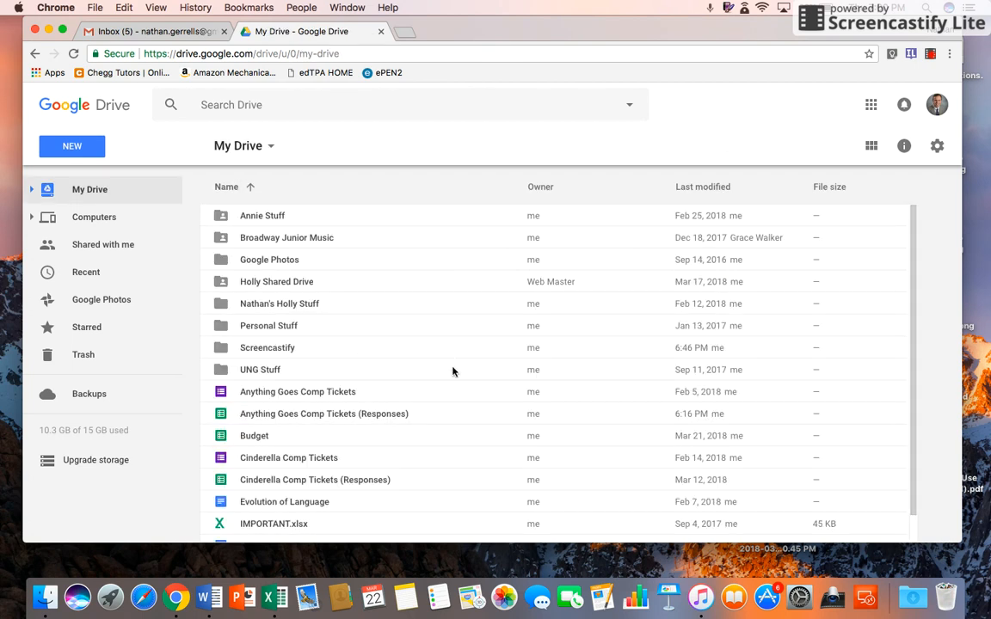
mouse_move(602, 563)
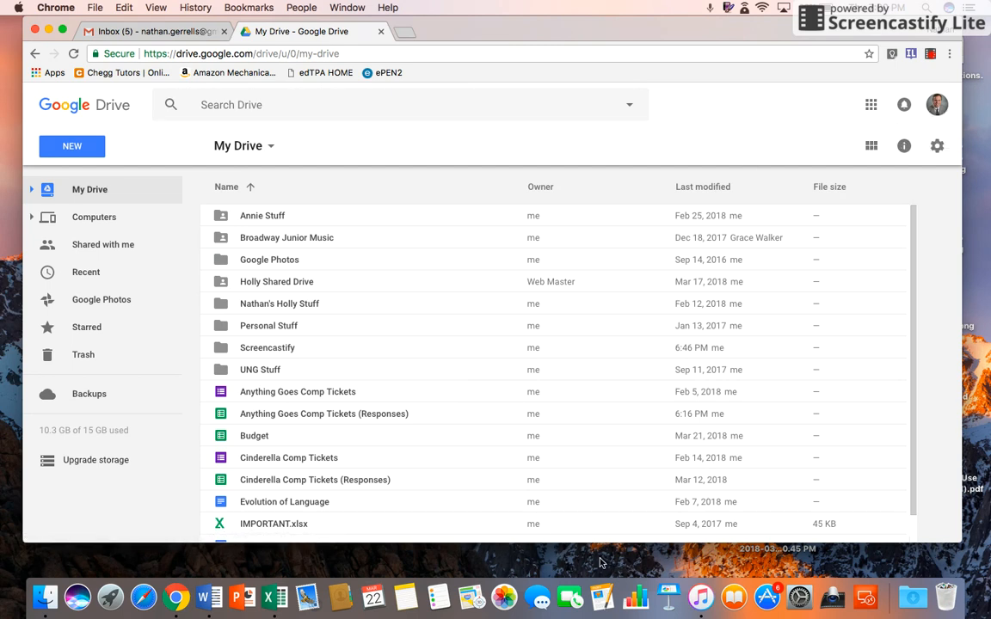